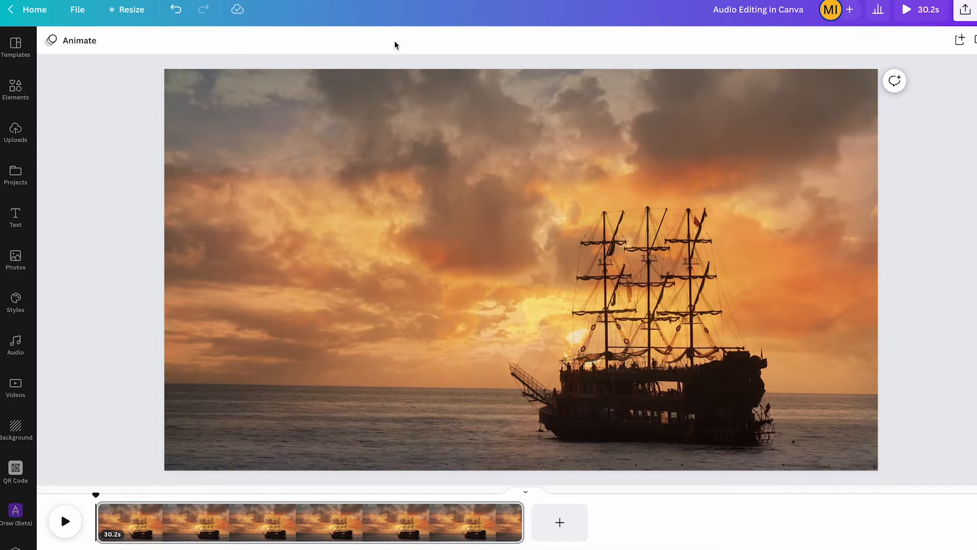
# - With the ship video selected, search the audio library for 'pirate'
pyautogui.click(303, 257)
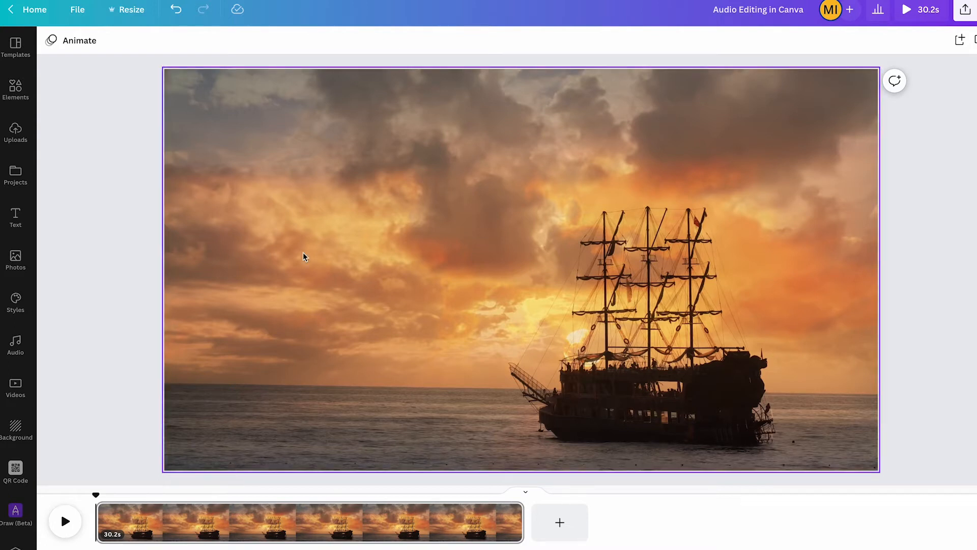
pyautogui.moveTo(419, 315)
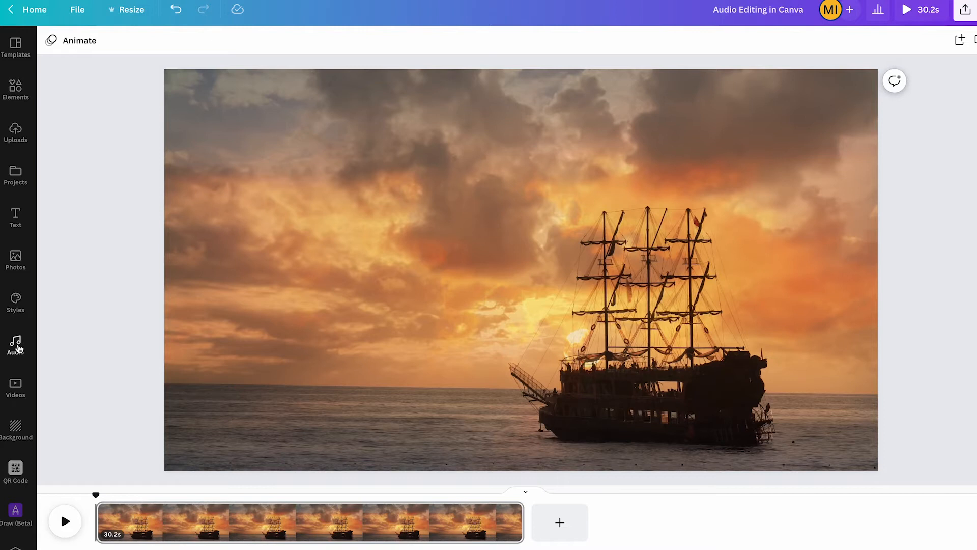
pyautogui.click(16, 342)
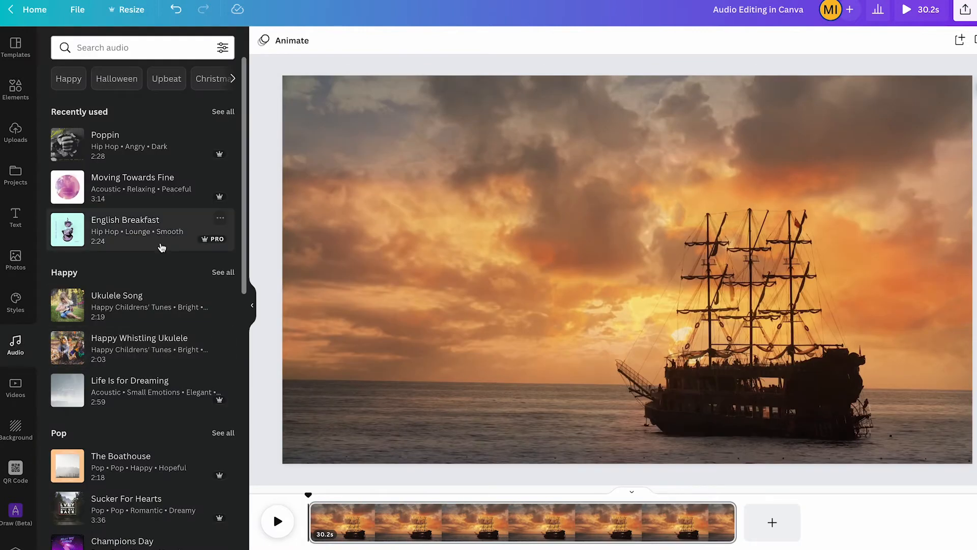
pyautogui.moveTo(186, 185)
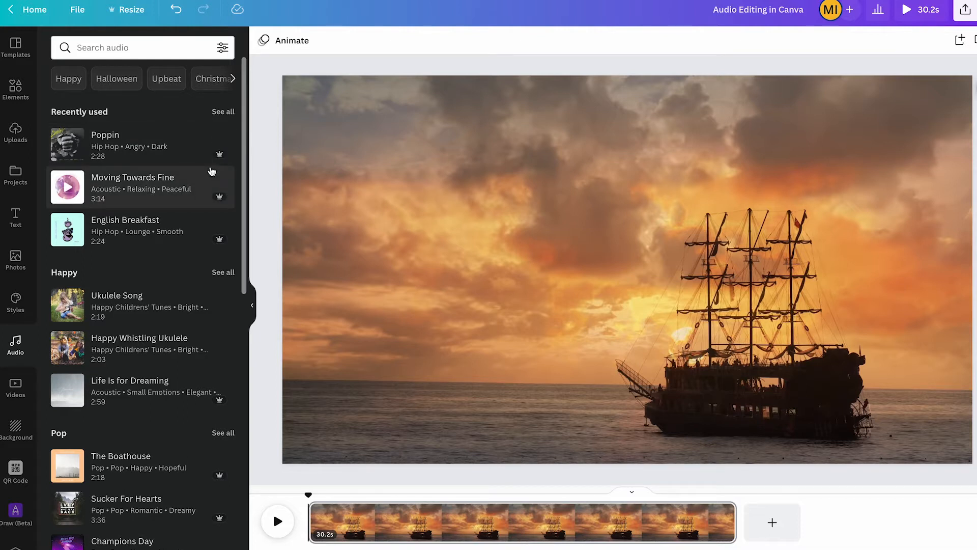
pyautogui.write('pirate')
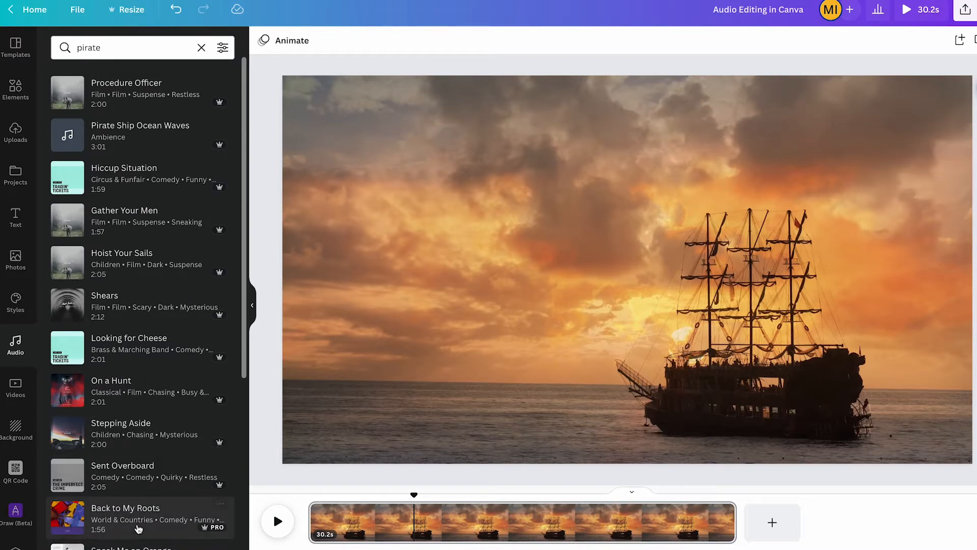
pyautogui.moveTo(132, 477)
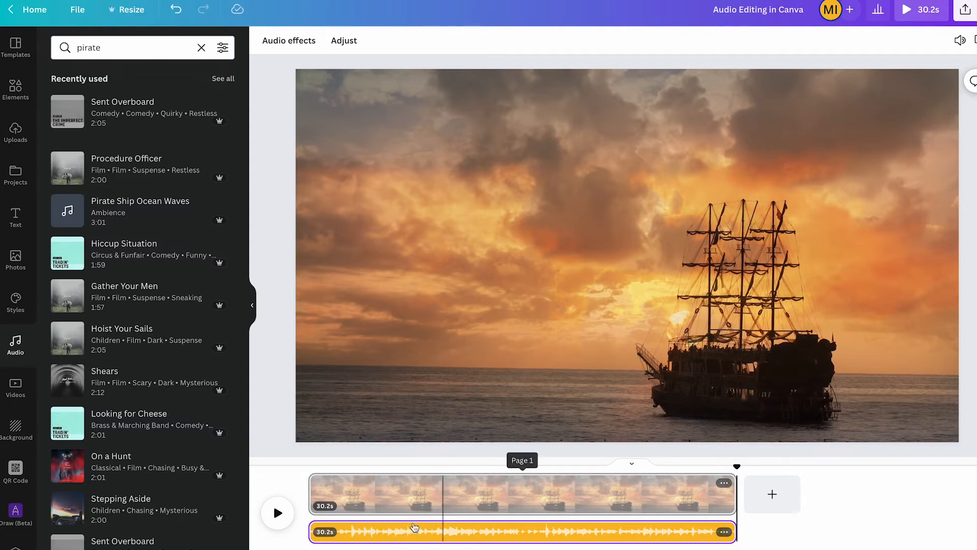
pyautogui.moveTo(452, 507)
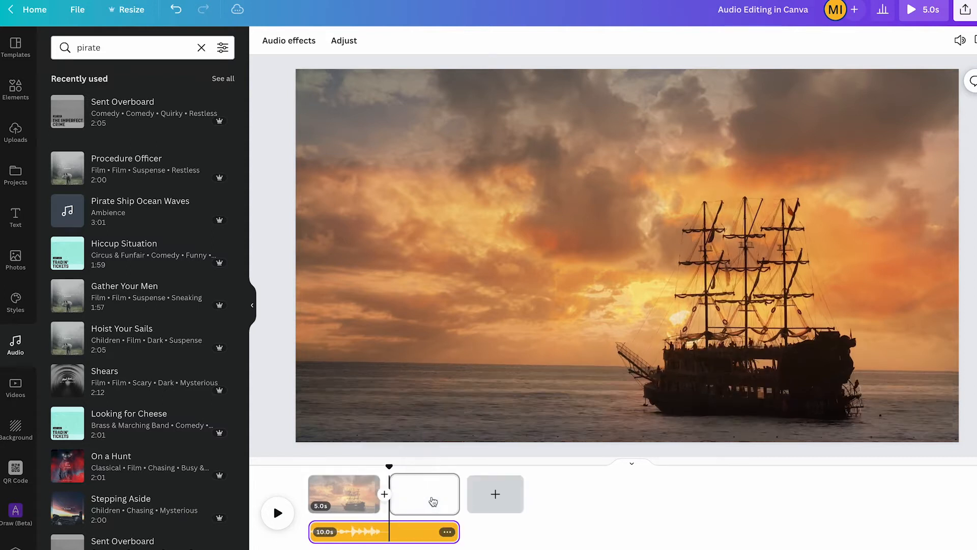
# - Select blank page 2 and add more blank 5-second pages after it
pyautogui.click(424, 494)
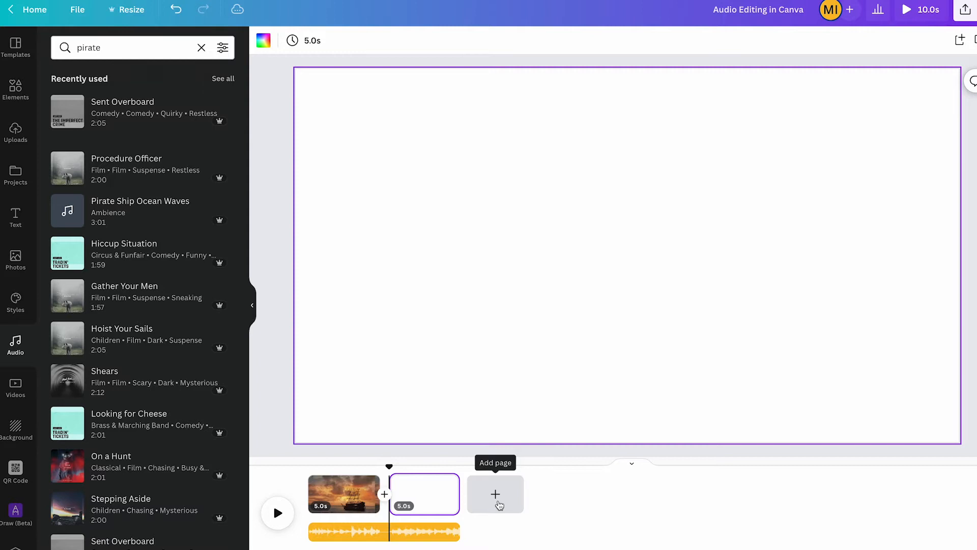
pyautogui.click(496, 494)
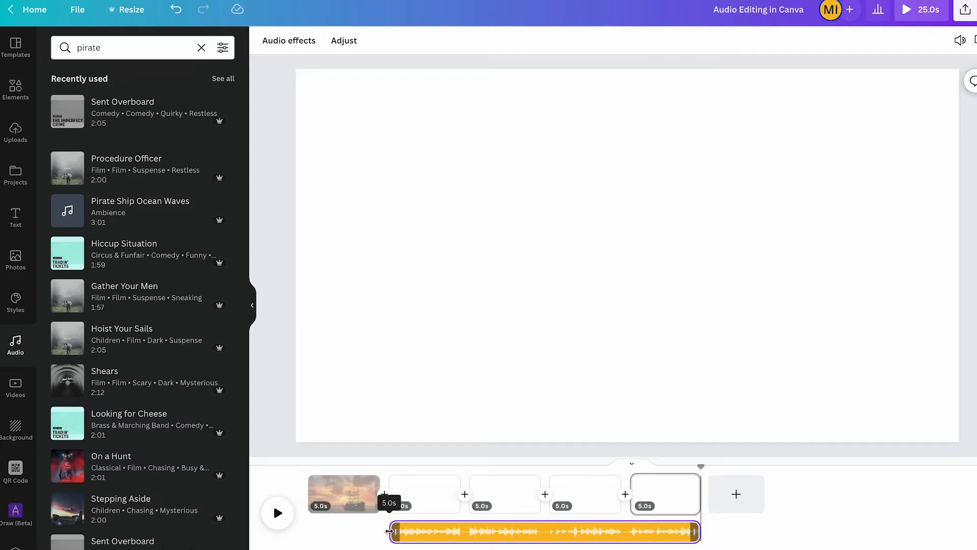
# - Drag the soundtrack's left handle to trim its start, then enter Adjust mode
pyautogui.moveTo(390, 531); pyautogui.dragTo(403, 531)
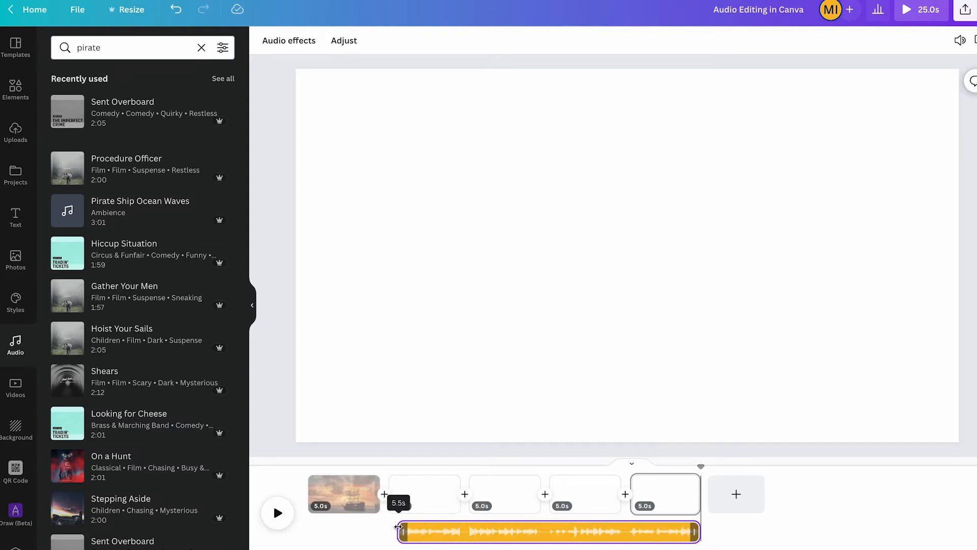
pyautogui.click(344, 493)
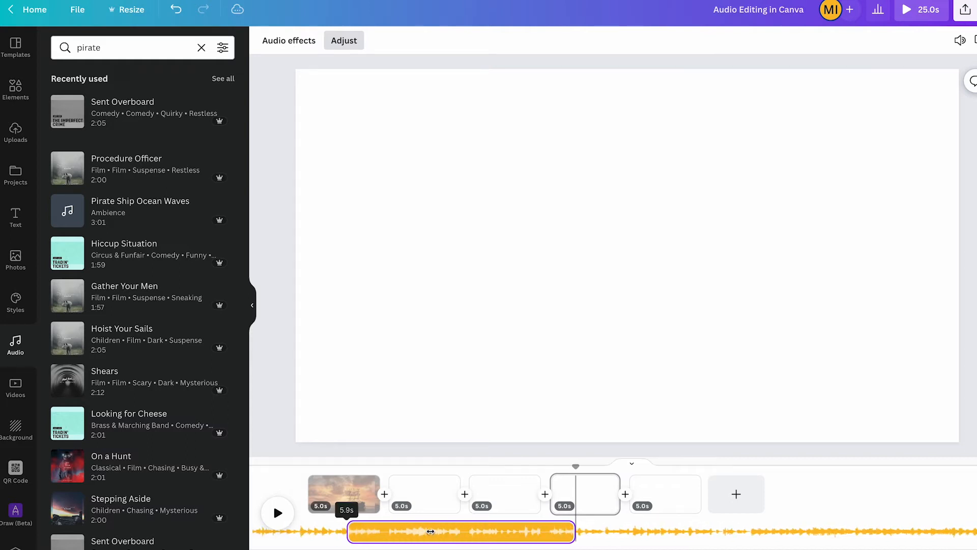
# - Slide the song waveform to play a different 14.1-second section
pyautogui.moveTo(430, 531); pyautogui.dragTo(438, 526)
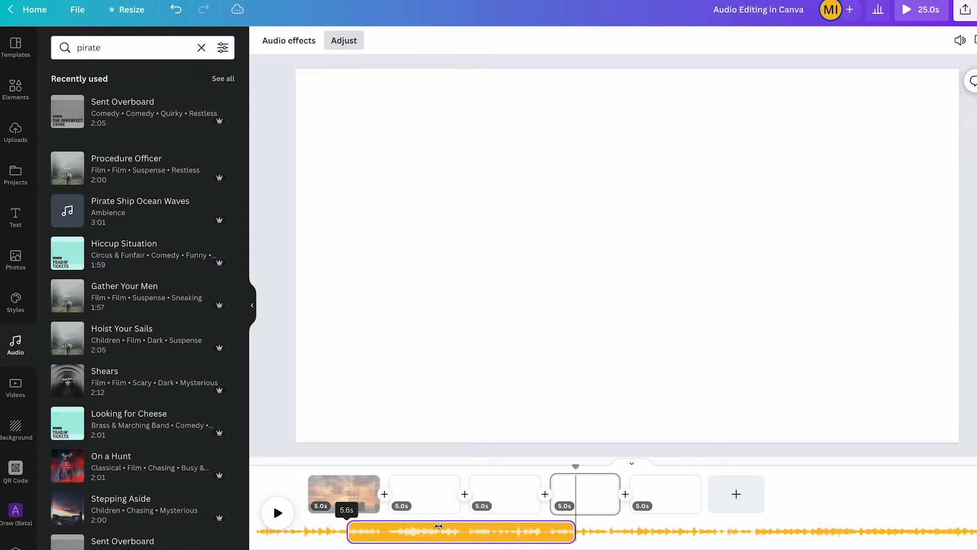
pyautogui.moveTo(436, 531); pyautogui.dragTo(419, 539)
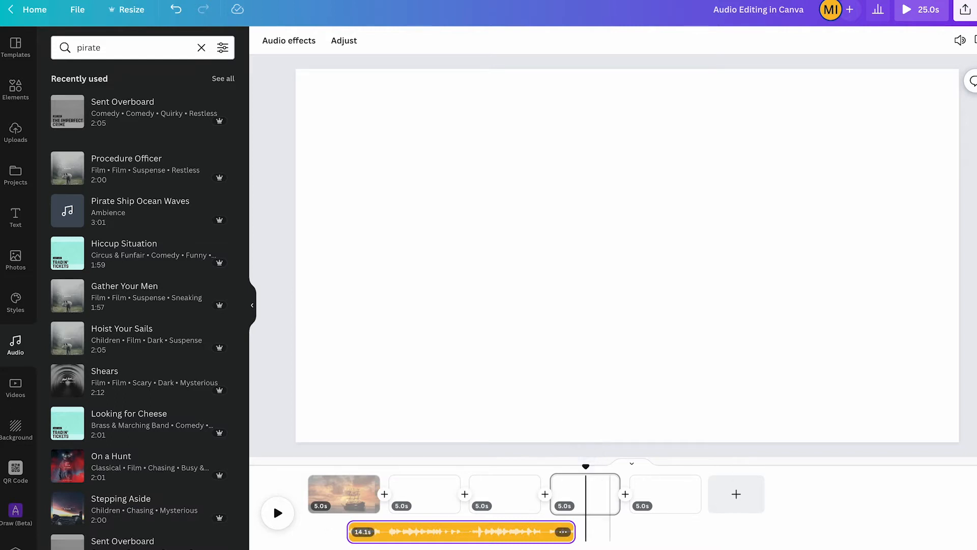
pyautogui.click(277, 513)
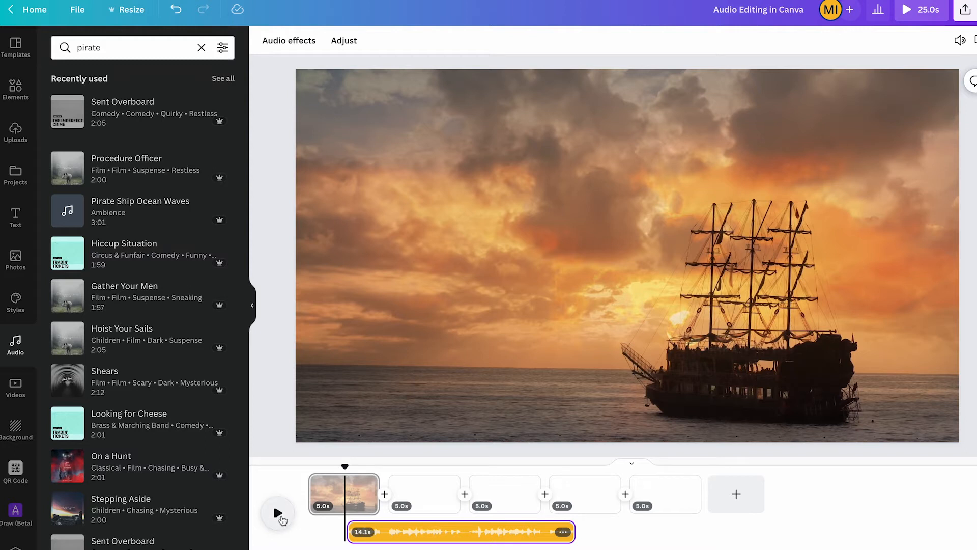
pyautogui.click(277, 512)
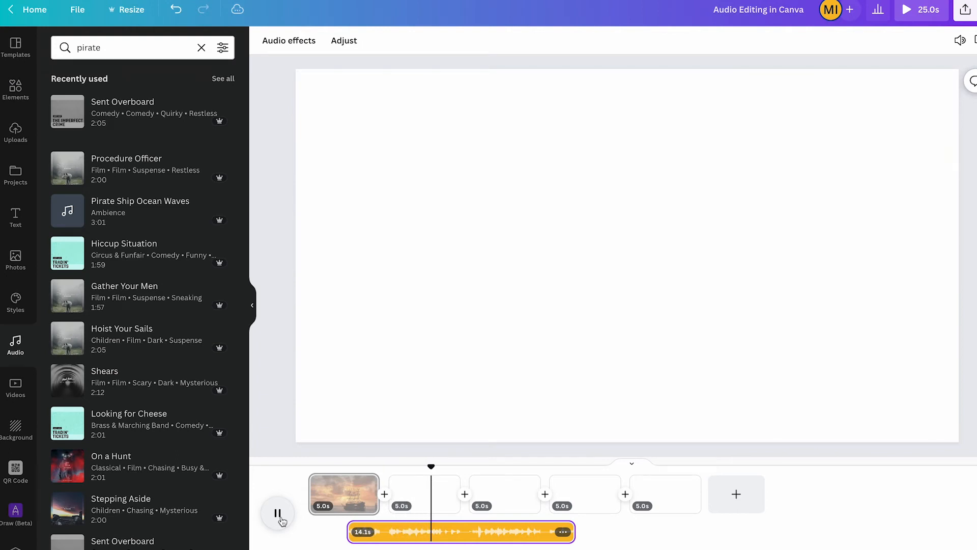
pyautogui.click(278, 513)
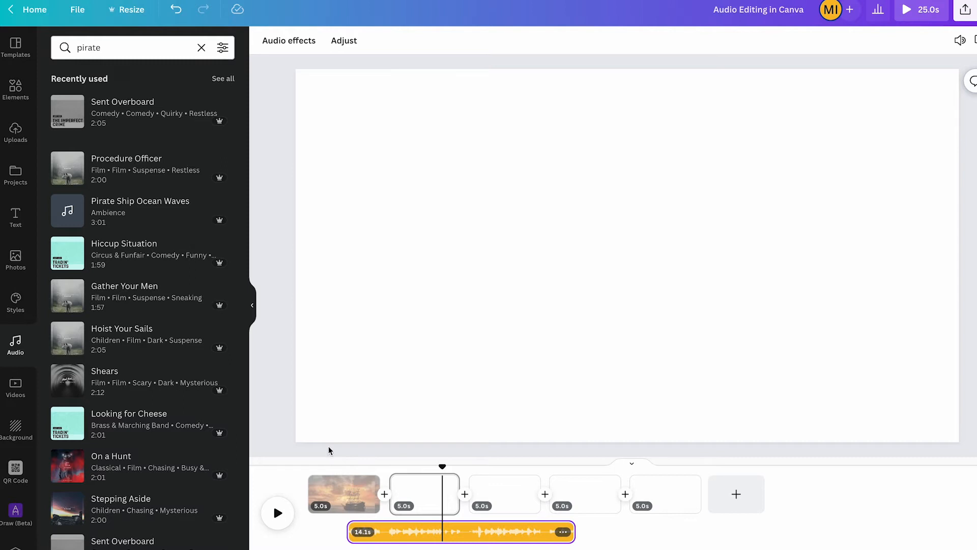
pyautogui.moveTo(105, 407)
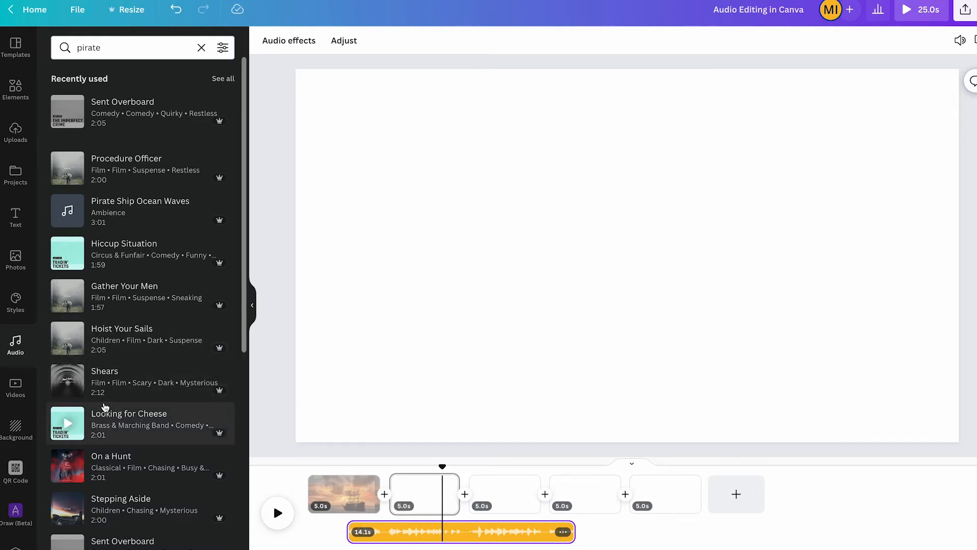
pyautogui.moveTo(18, 393)
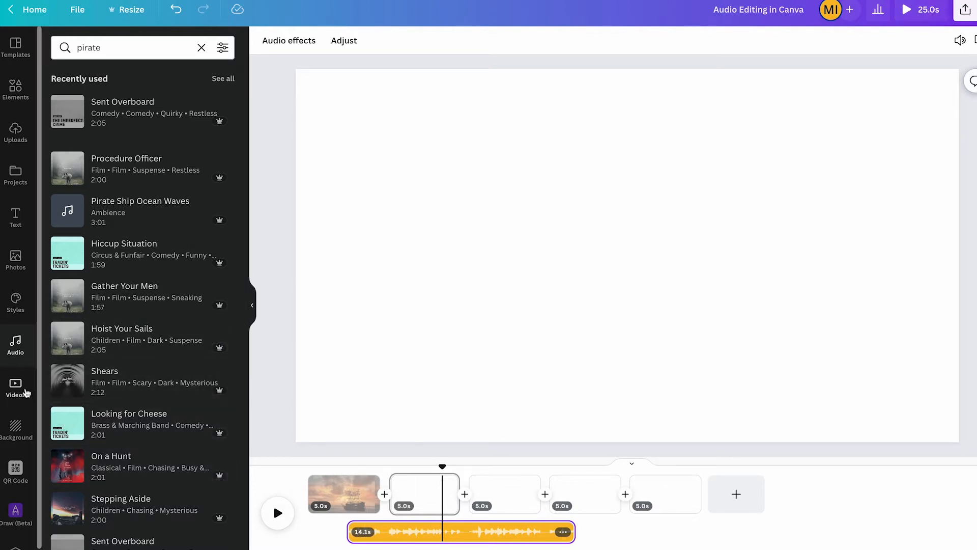
# - Search stock videos for 'pirate' and trim the sunset ship clip on page 2
pyautogui.click(15, 382)
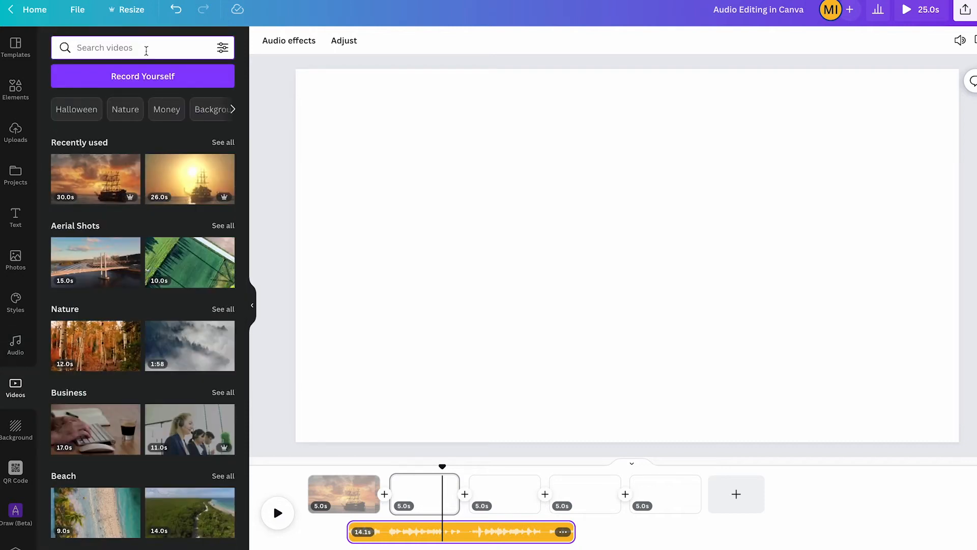
pyautogui.write('pirate')
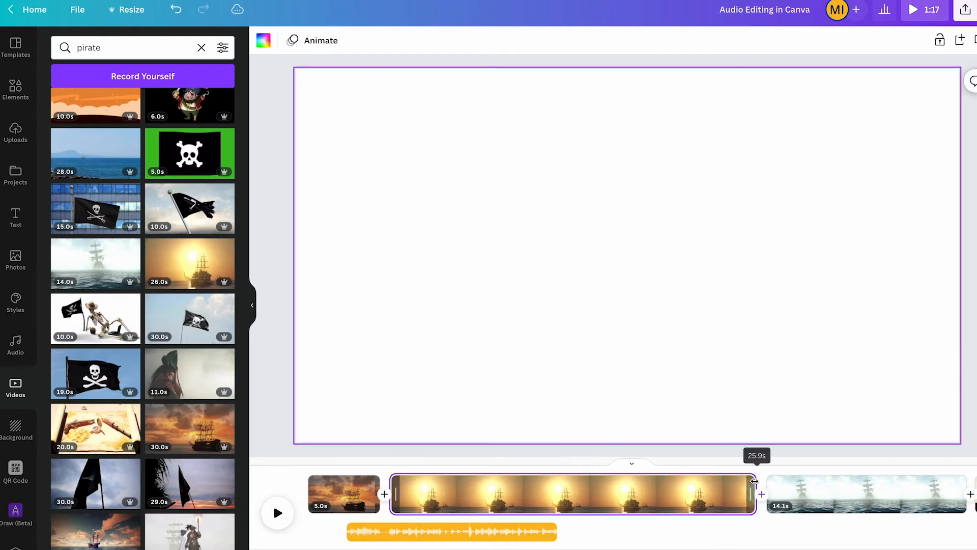
pyautogui.moveTo(752, 480); pyautogui.dragTo(546, 480)
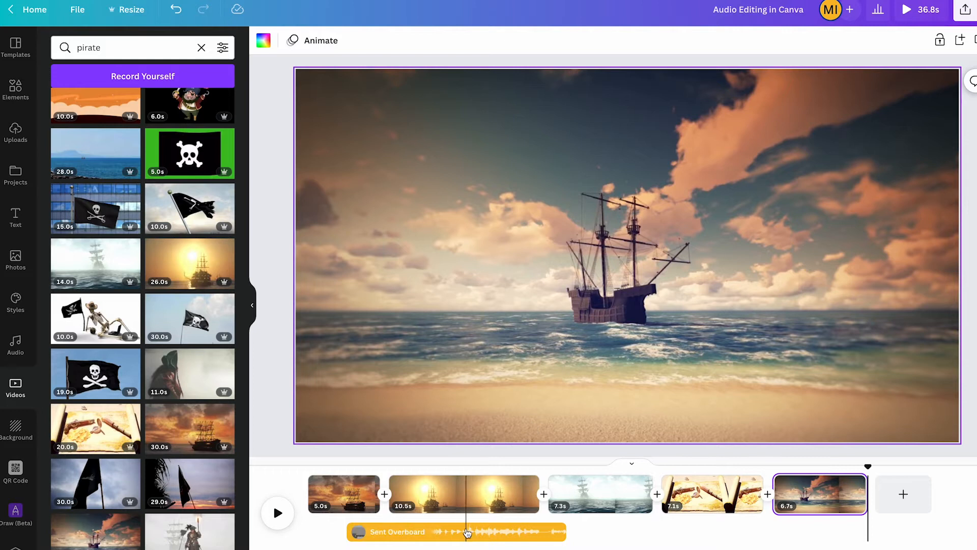
# - Stretch the soundtrack to run the full 36.8 seconds under all clips
pyautogui.click(468, 532)
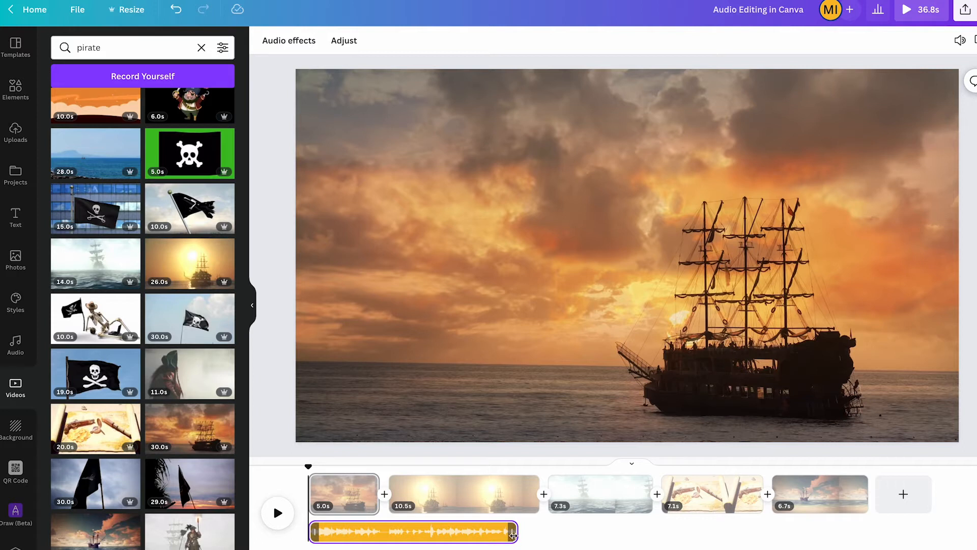
pyautogui.moveTo(513, 531); pyautogui.dragTo(800, 531)
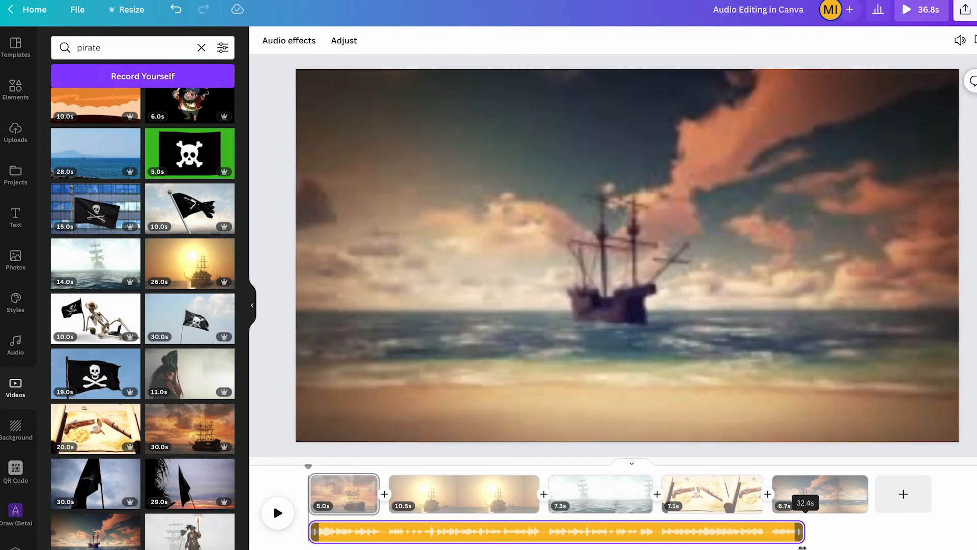
pyautogui.moveTo(802, 531); pyautogui.dragTo(857, 531)
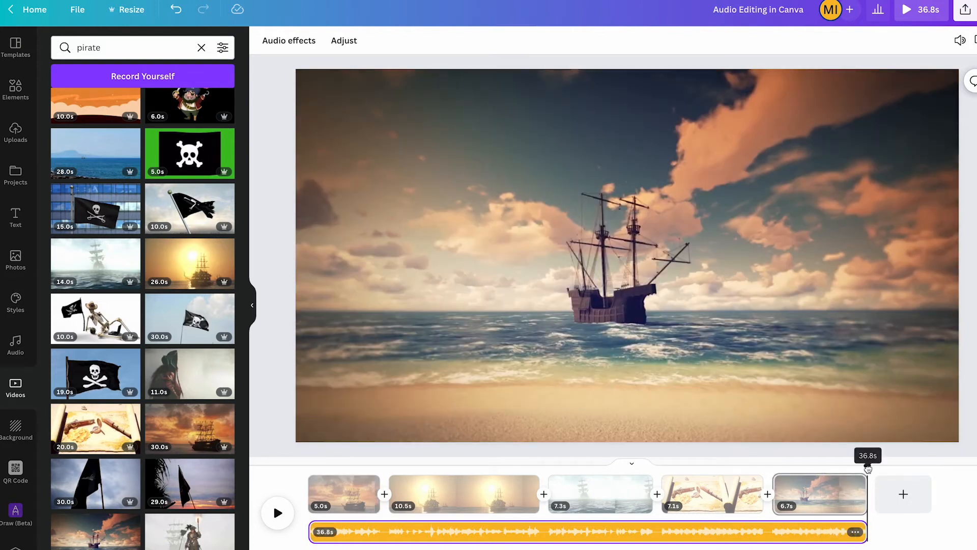
# - Adjust the played section of the song and preview the video
pyautogui.click(344, 494)
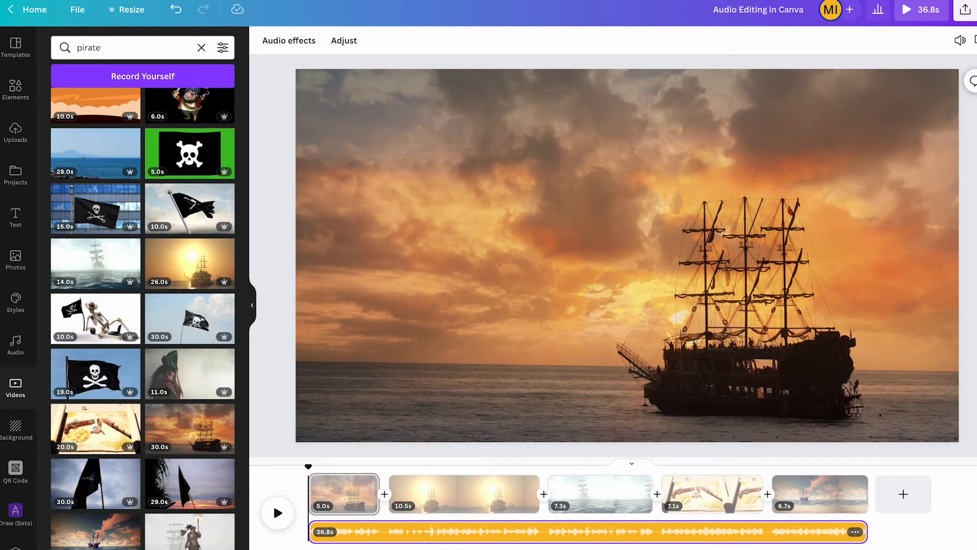
pyautogui.click(277, 512)
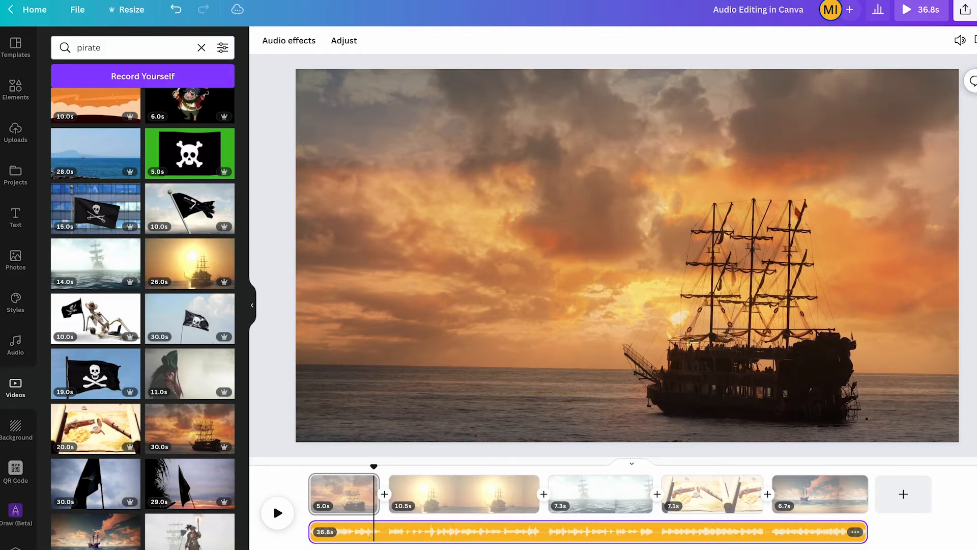
pyautogui.moveTo(361, 259)
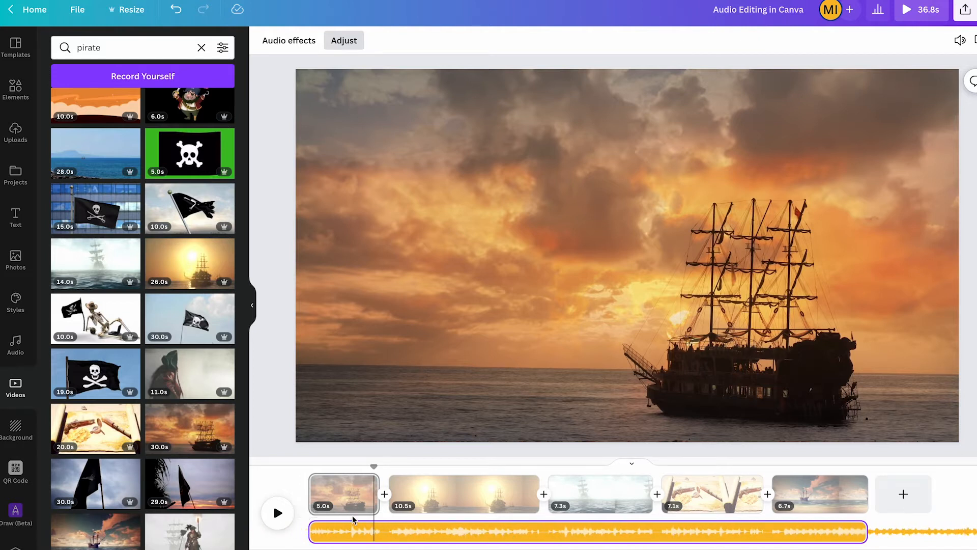
pyautogui.click(277, 512)
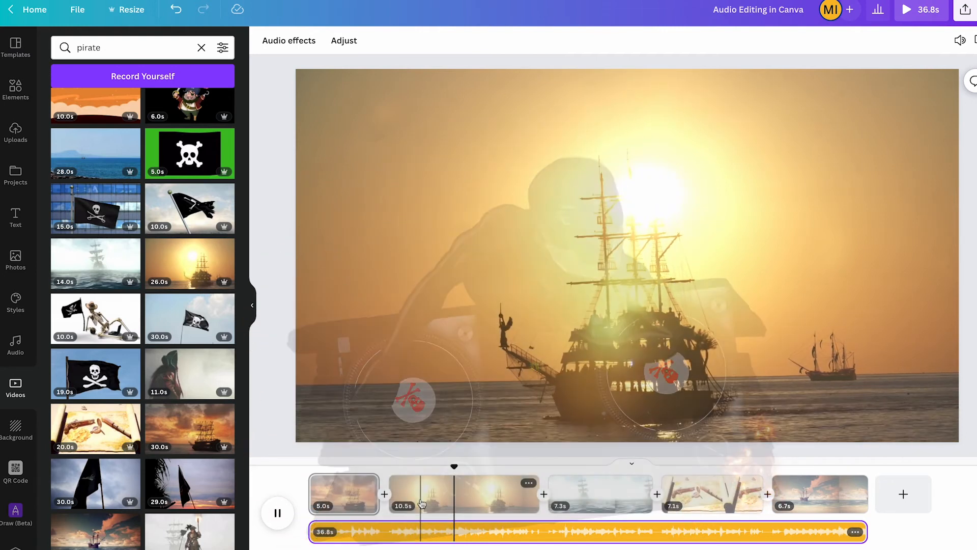
pyautogui.click(278, 512)
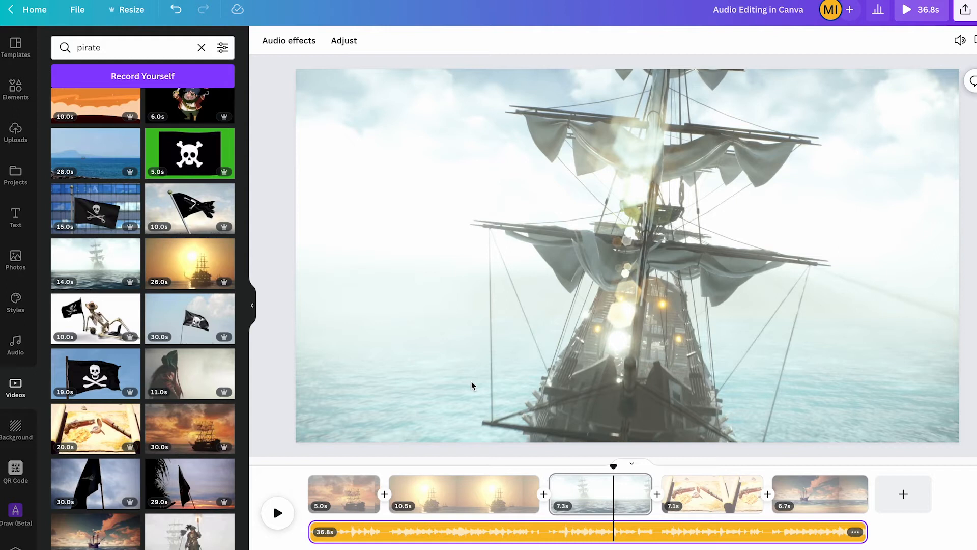
pyautogui.moveTo(353, 125)
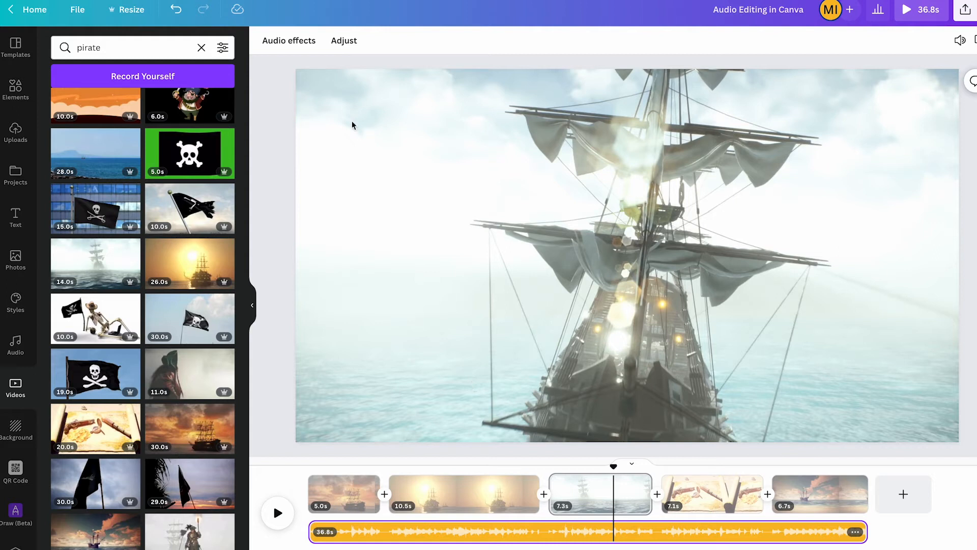
pyautogui.moveTo(293, 56)
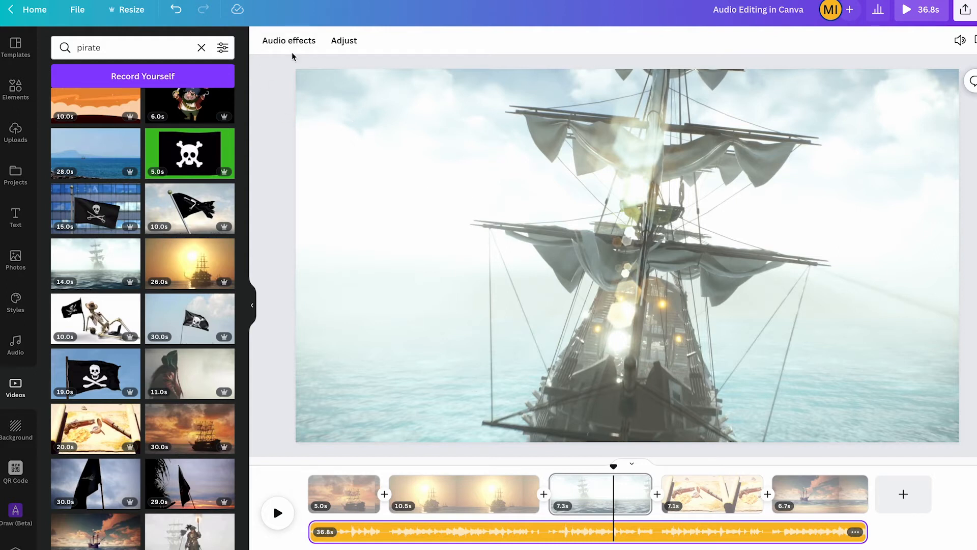
# - Open the soundtrack's Audio effects panel and replay the video from the start
pyautogui.click(289, 41)
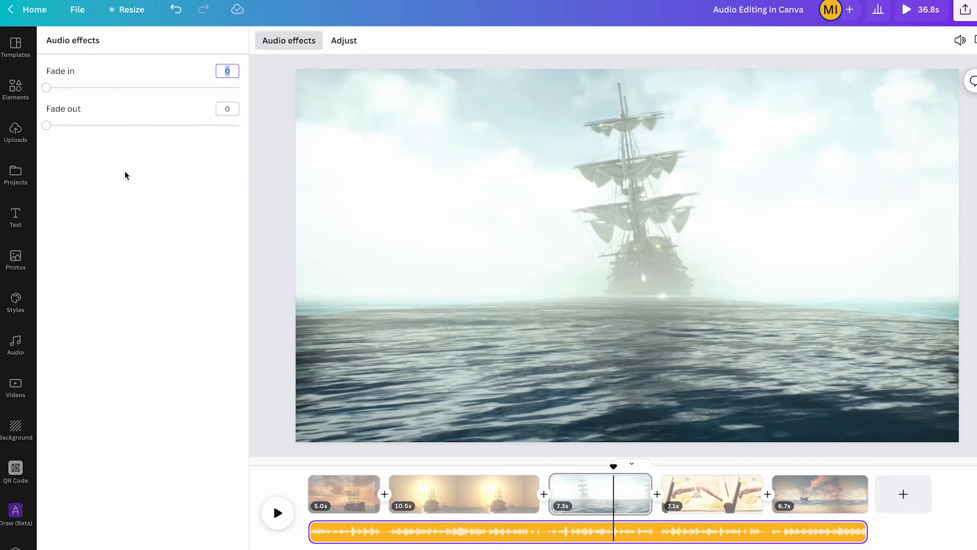
pyautogui.moveTo(613, 463)
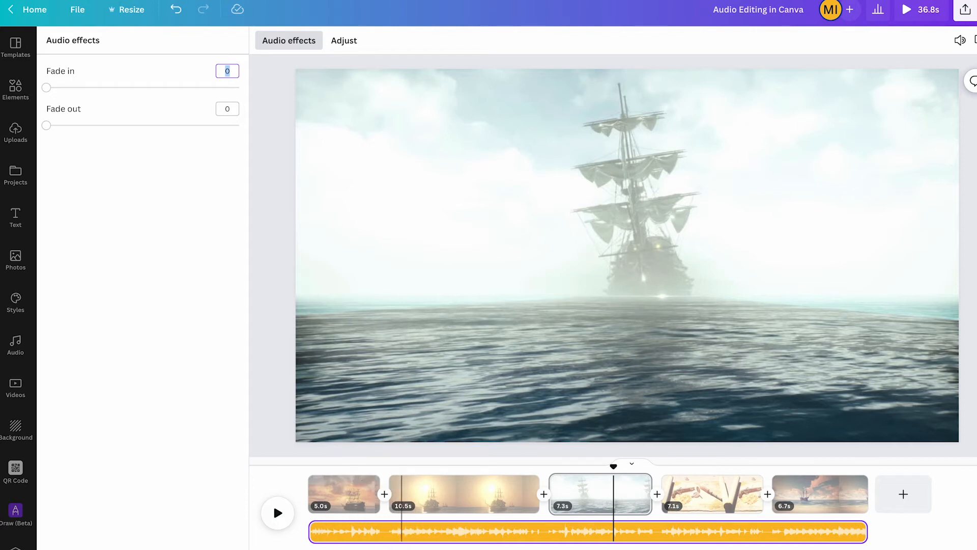
pyautogui.click(623, 255)
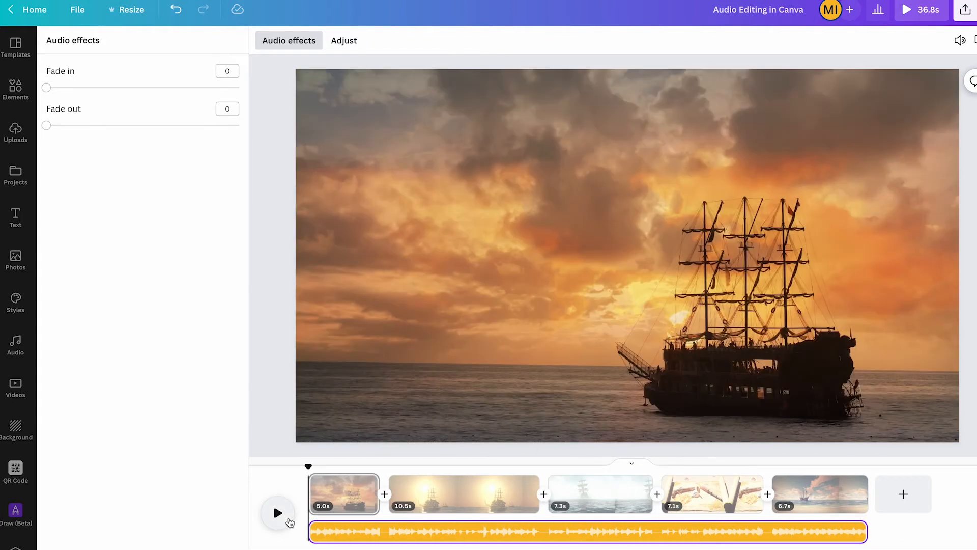
pyautogui.click(277, 513)
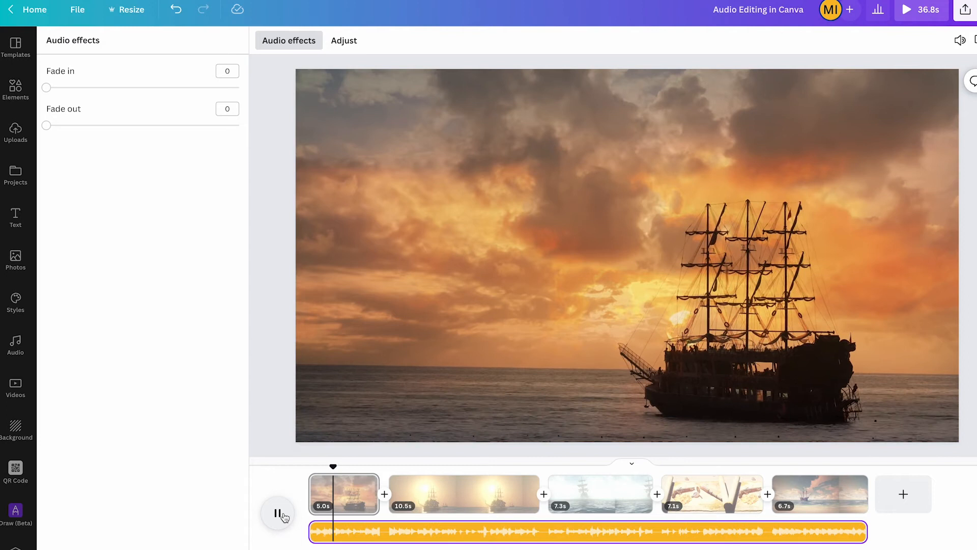
pyautogui.click(278, 513)
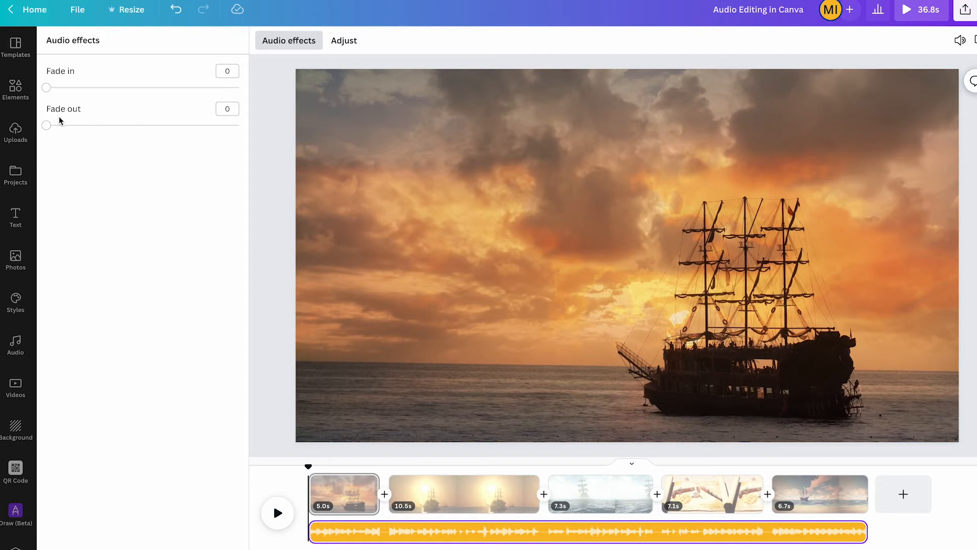
# - Set the soundtrack's fade in to 2 seconds and preview it
pyautogui.click(227, 71)
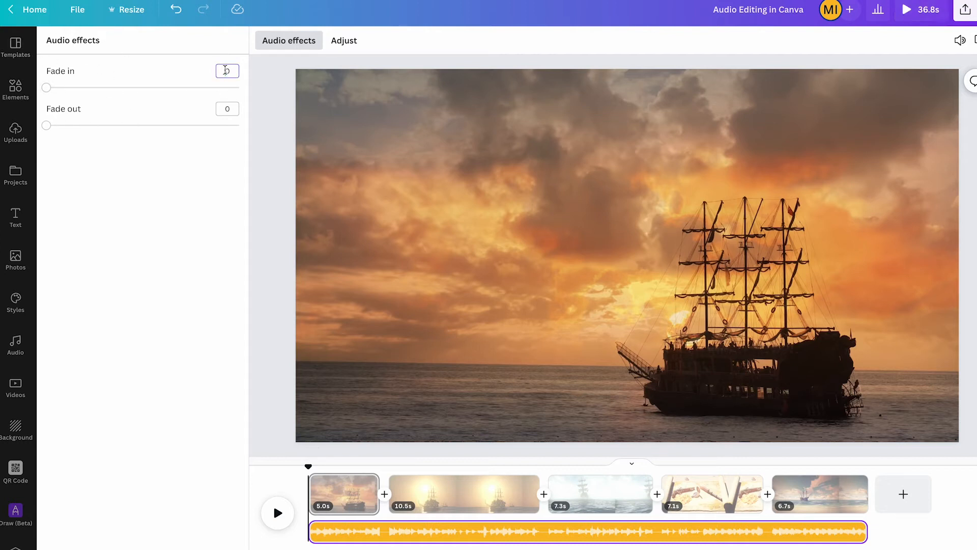
pyautogui.write('2.0s')
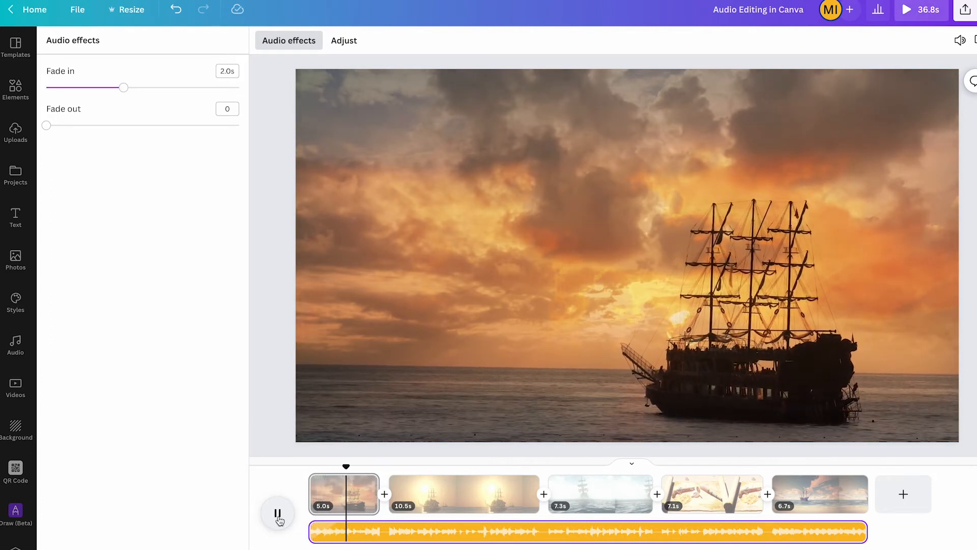
pyautogui.click(277, 513)
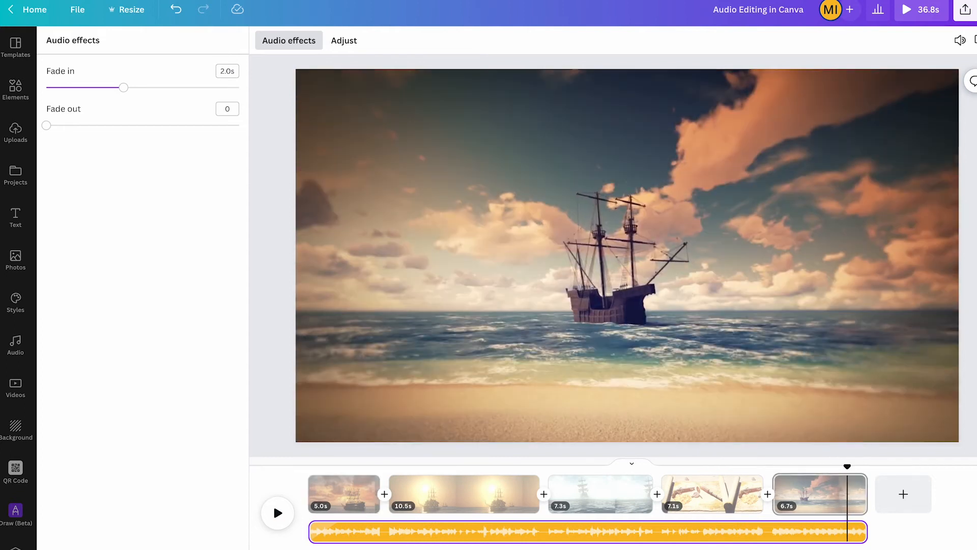
# - Set the fade out to 2 seconds and replay from the start
pyautogui.click(227, 109)
pyautogui.write('2')
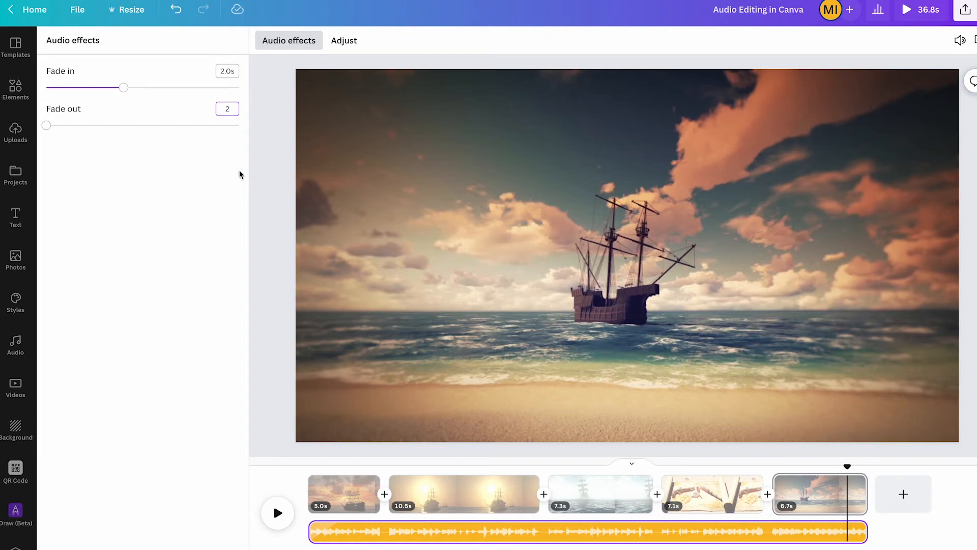
pyautogui.moveTo(46, 125); pyautogui.dragTo(124, 125)
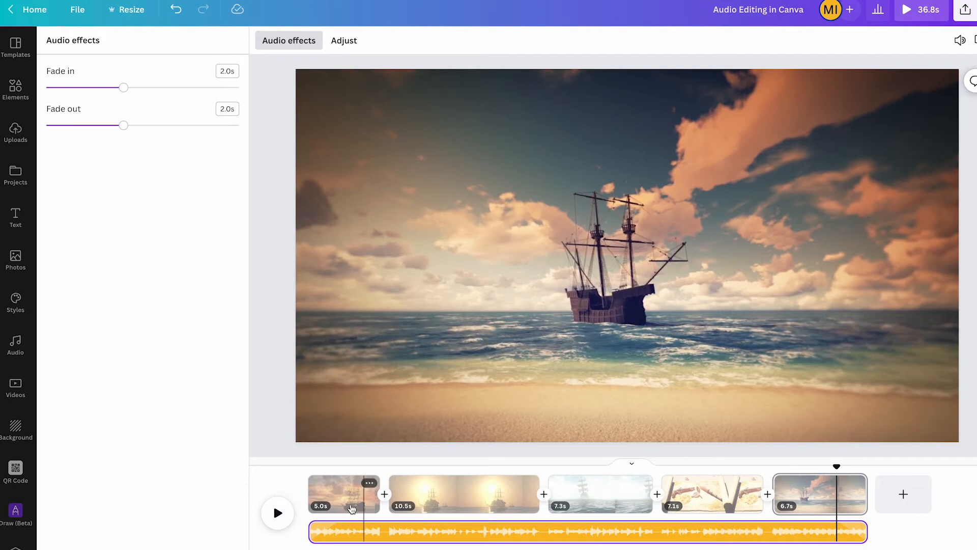
pyautogui.click(277, 512)
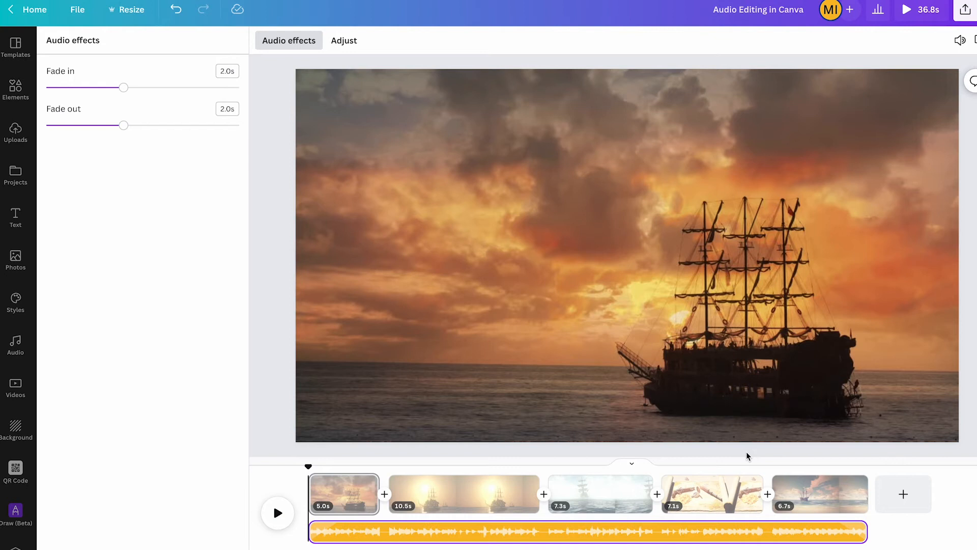
pyautogui.click(16, 346)
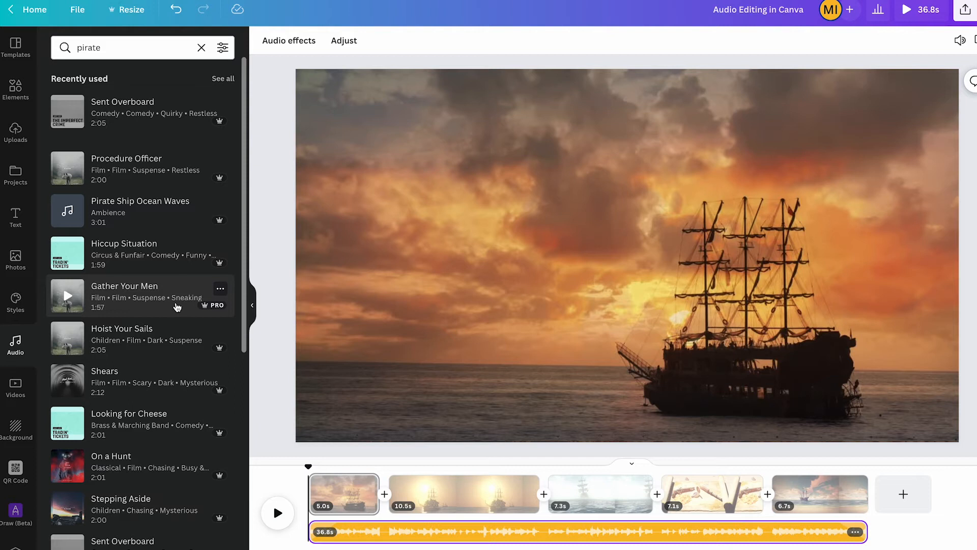
# - Add a second pirate music track from the results and preview both tracks
pyautogui.scroll(-3)
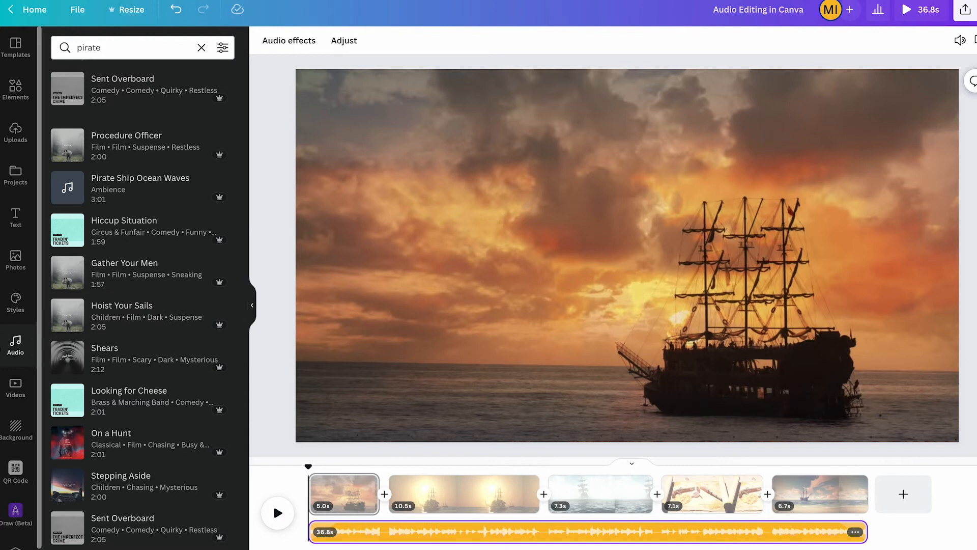
pyautogui.scroll(-3)
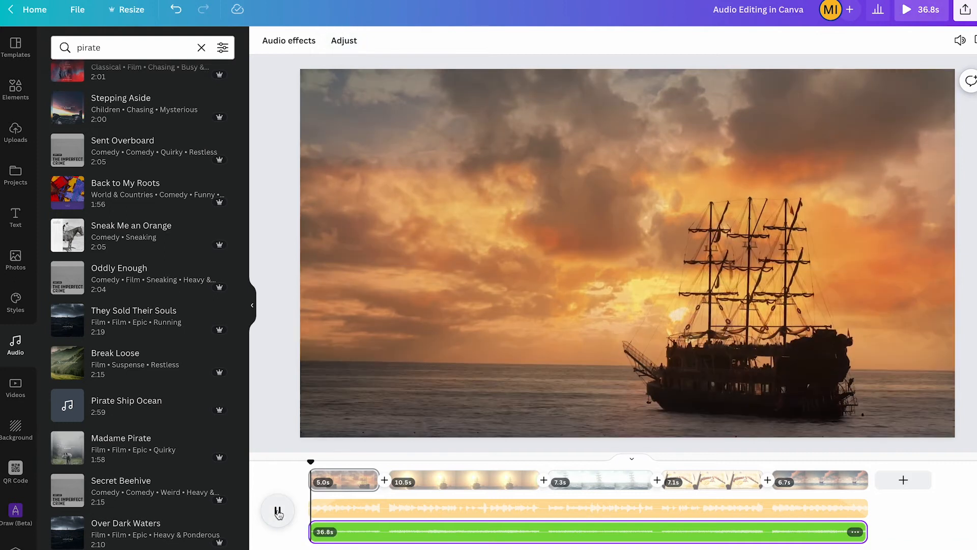
pyautogui.click(340, 461)
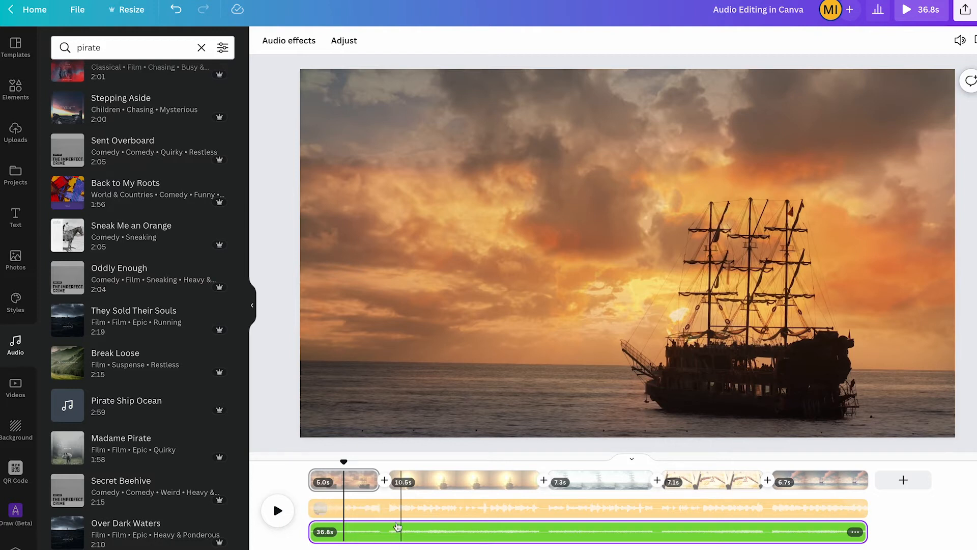
pyautogui.moveTo(385, 540)
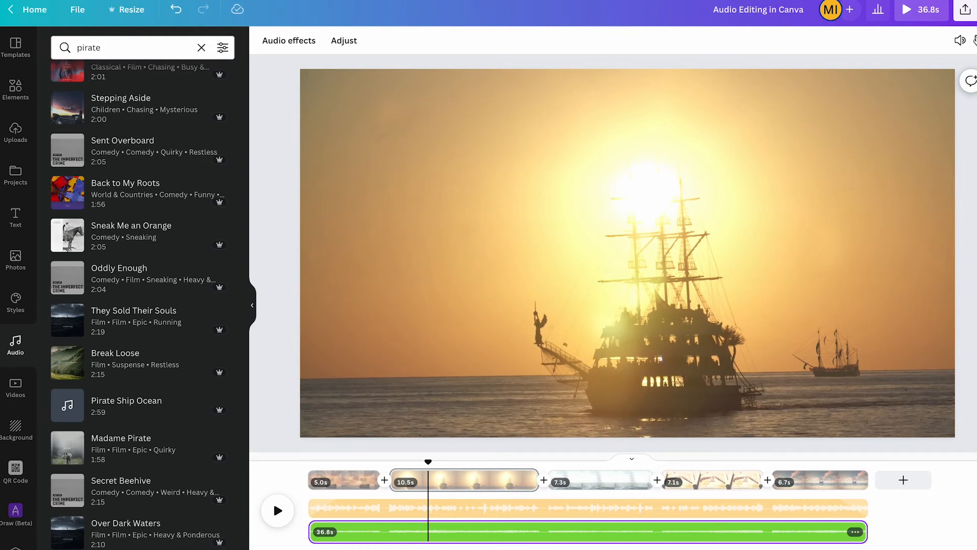
# - Lower the second audio track's volume slider to 12 and rewind to the start
pyautogui.click(959, 39)
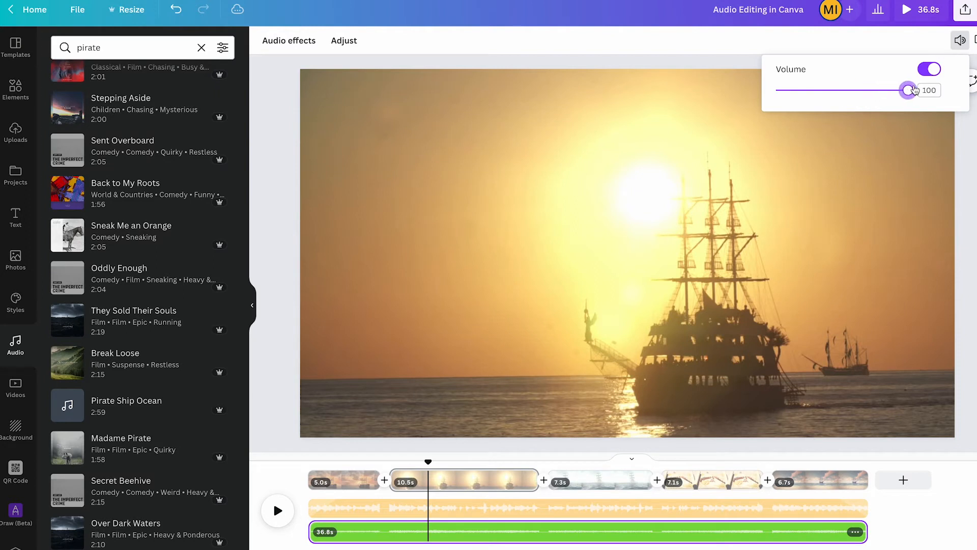
pyautogui.moveTo(908, 89); pyautogui.dragTo(804, 89)
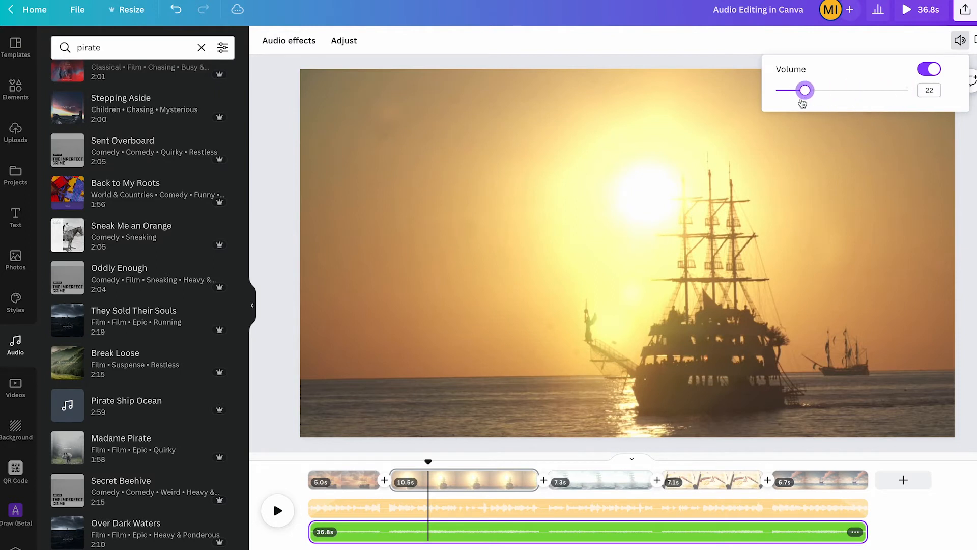
pyautogui.moveTo(806, 90); pyautogui.dragTo(791, 89)
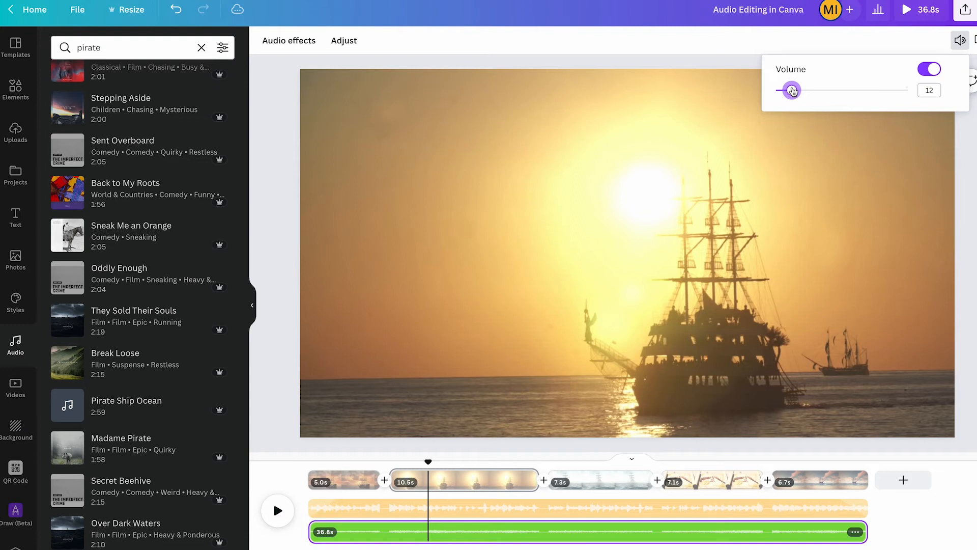
pyautogui.moveTo(792, 91); pyautogui.dragTo(788, 91)
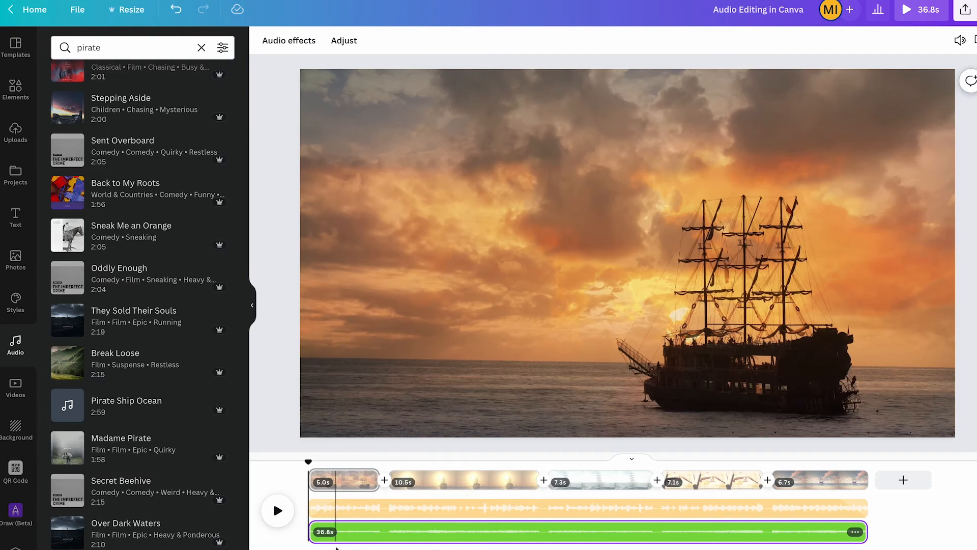
pyautogui.click(278, 510)
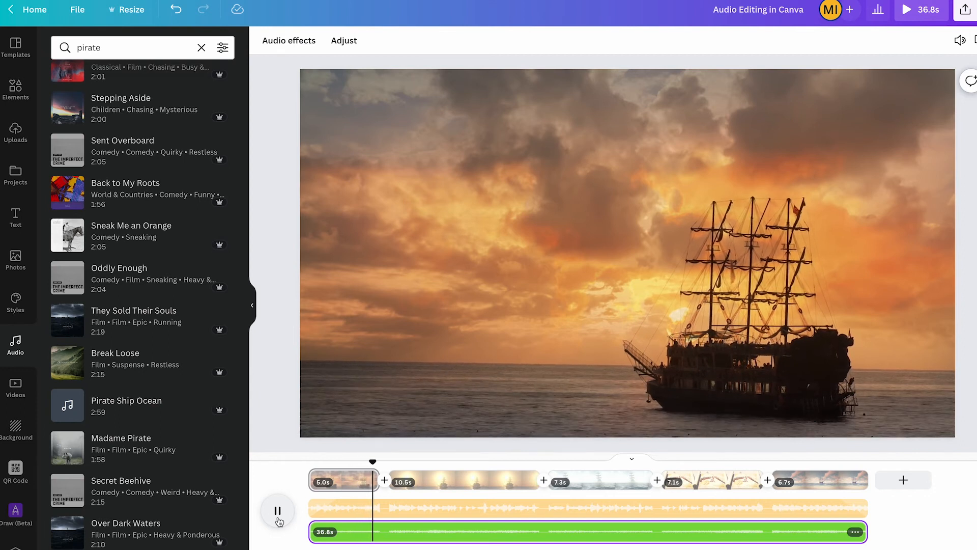
# - Pause the preview and set the green audio track's volume to about 17
pyautogui.click(277, 510)
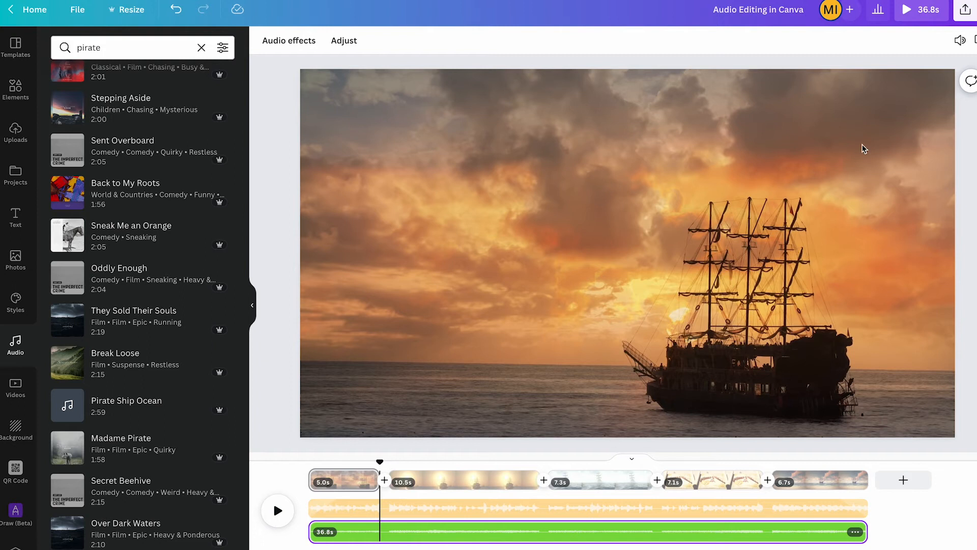
pyautogui.click(960, 39)
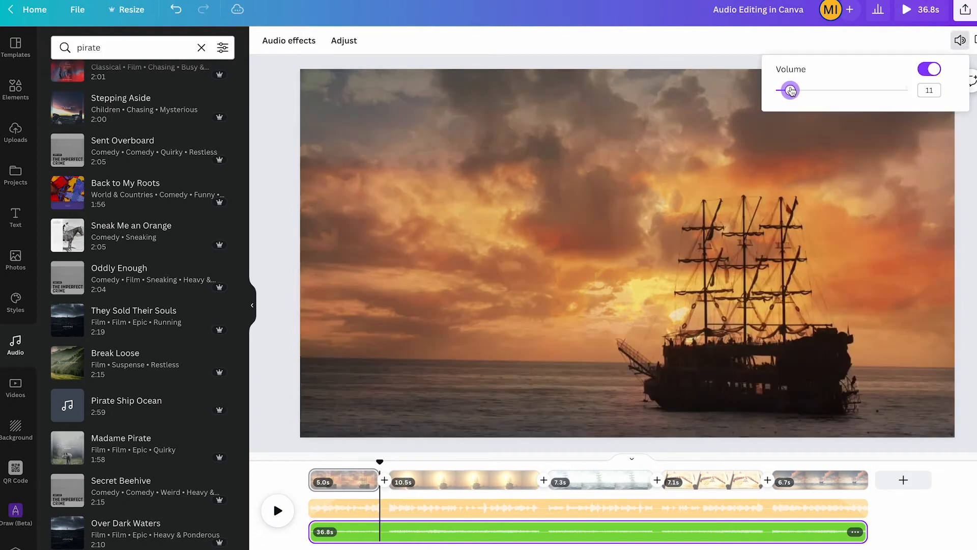
pyautogui.moveTo(788, 90); pyautogui.dragTo(799, 90)
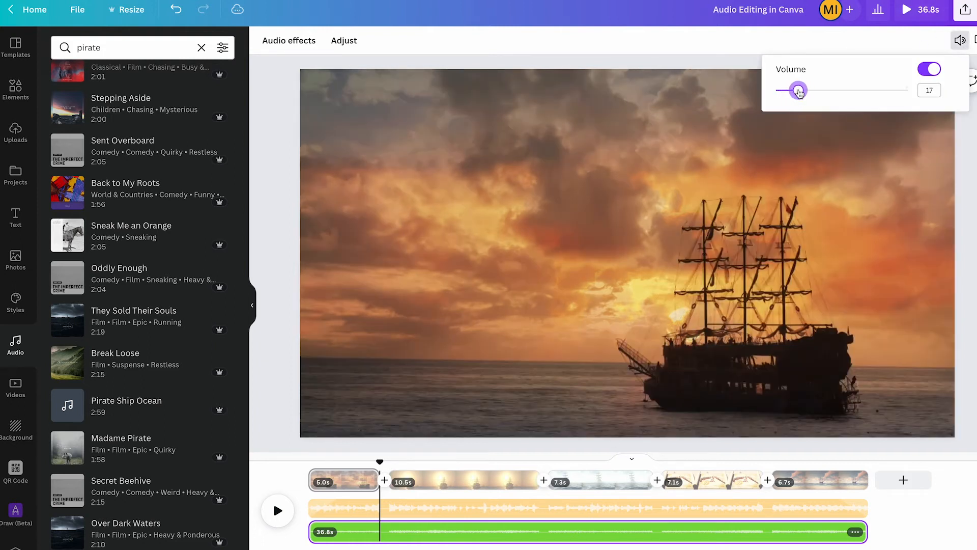
pyautogui.moveTo(798, 91); pyautogui.dragTo(809, 90)
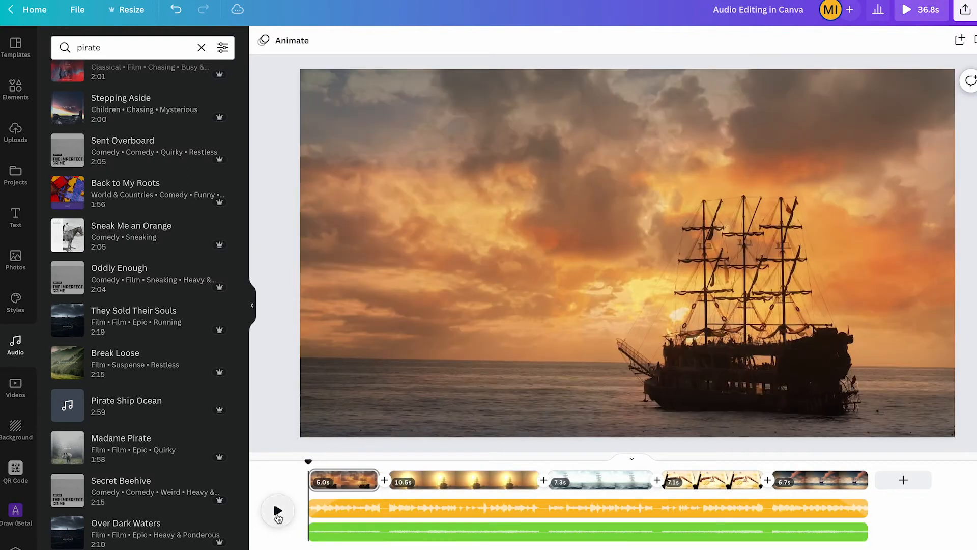
# - Play the preview to hear the mix, then pause it
pyautogui.click(277, 511)
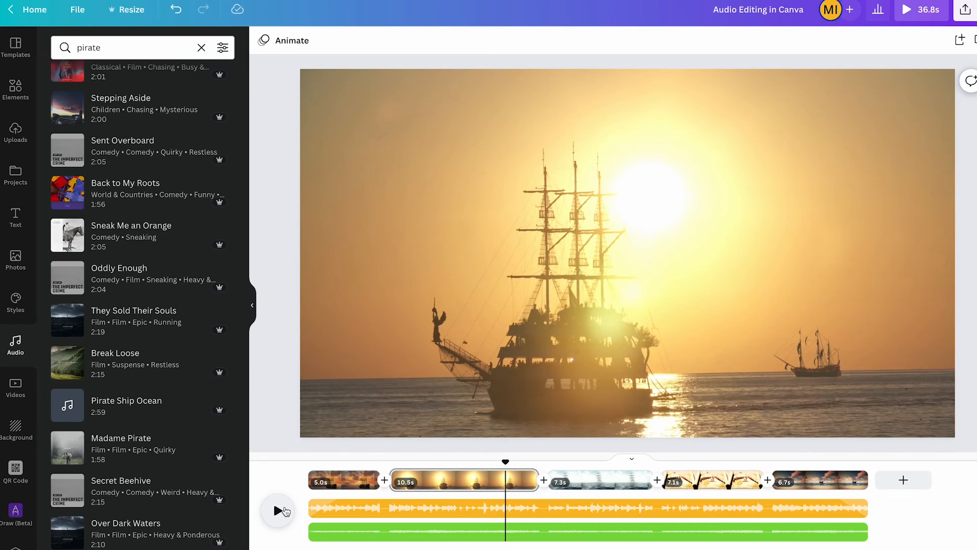
pyautogui.moveTo(596, 222)
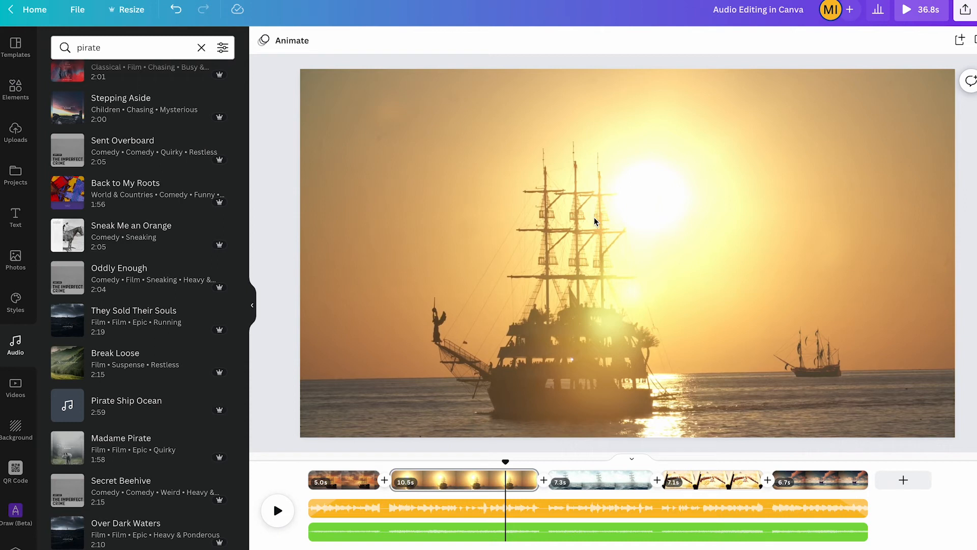
pyautogui.click(414, 537)
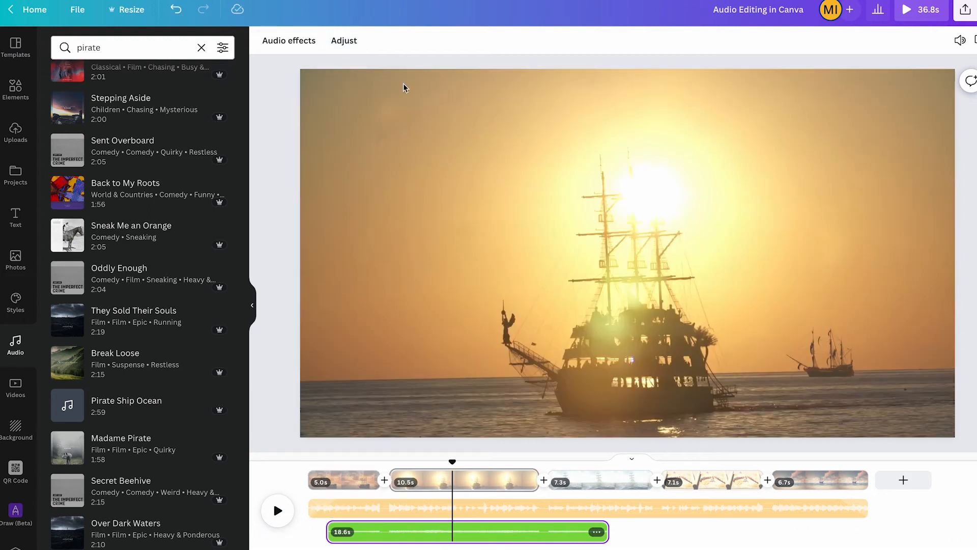
# - Select the orange main music track on the timeline
pyautogui.click(289, 41)
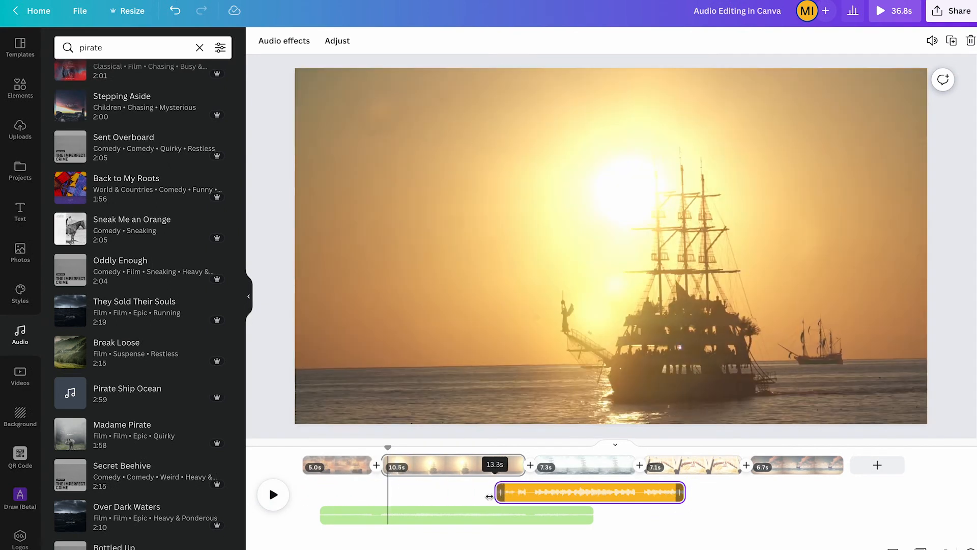
# - Shorten the orange music clip and drag a duplicated copy into place
pyautogui.moveTo(497, 493); pyautogui.dragTo(391, 493)
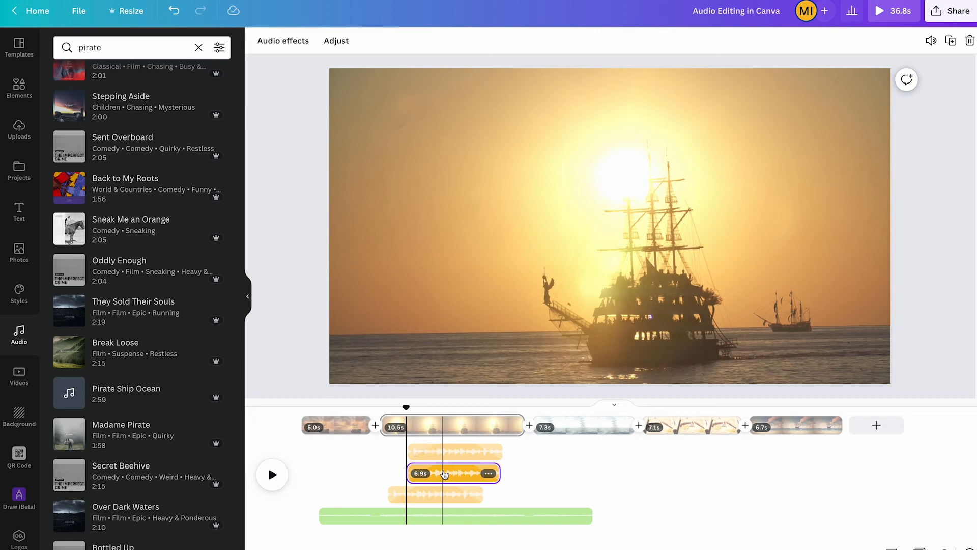
pyautogui.moveTo(444, 473); pyautogui.dragTo(566, 473)
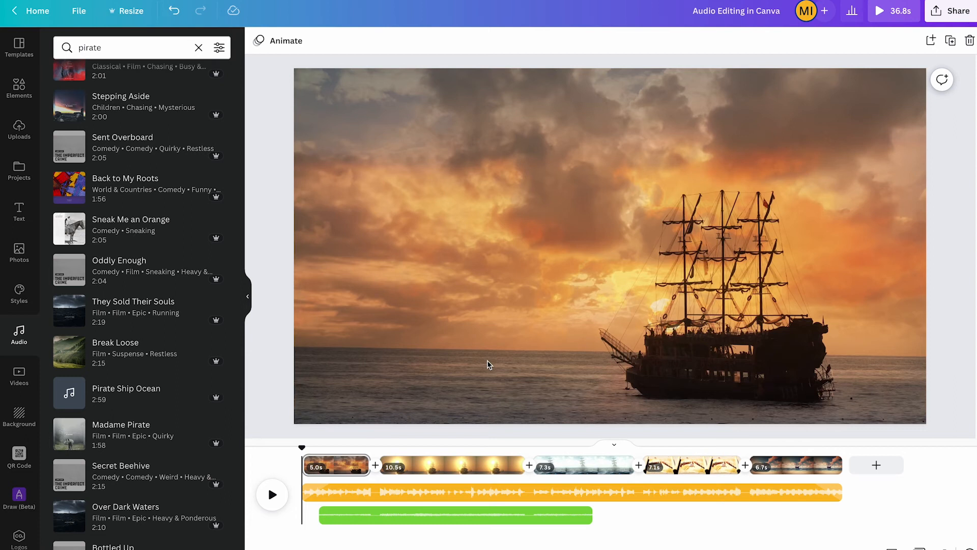
# - Select the middle orange music clip to adjust its fades
pyautogui.click(560, 492)
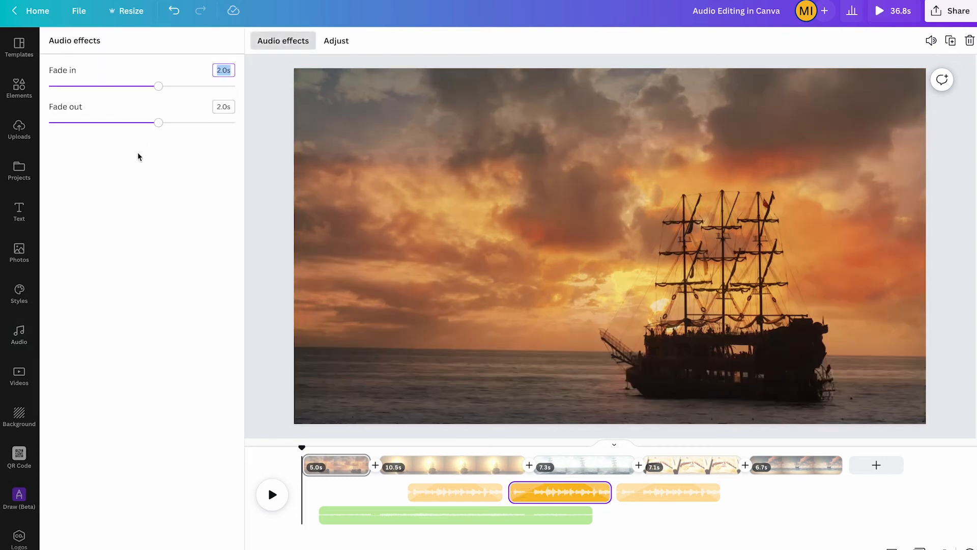
pyautogui.moveTo(160, 172)
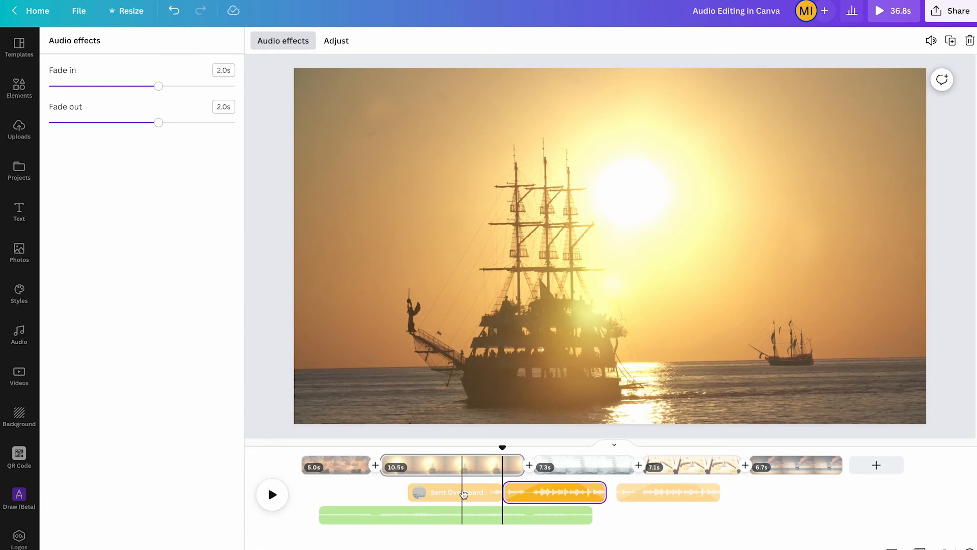
pyautogui.moveTo(469, 493)
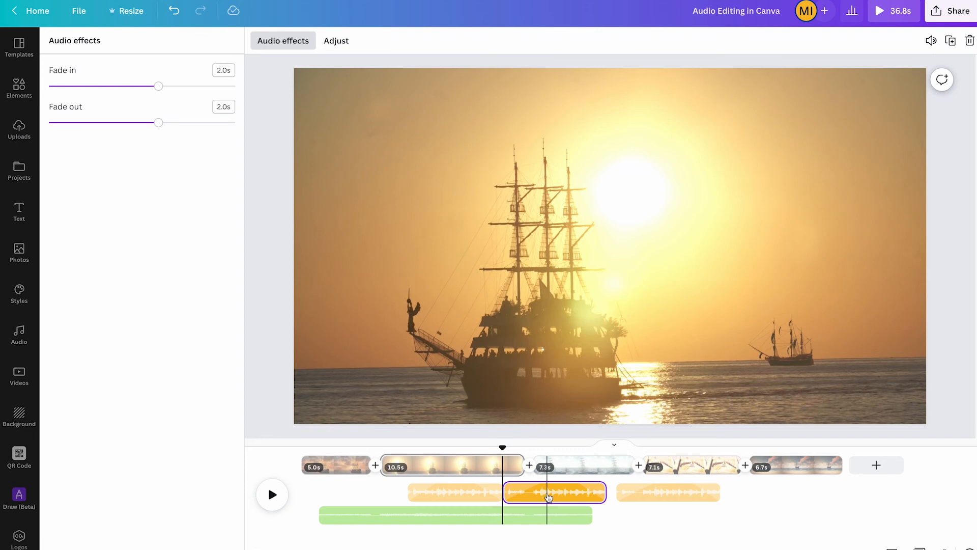
pyautogui.moveTo(546, 493)
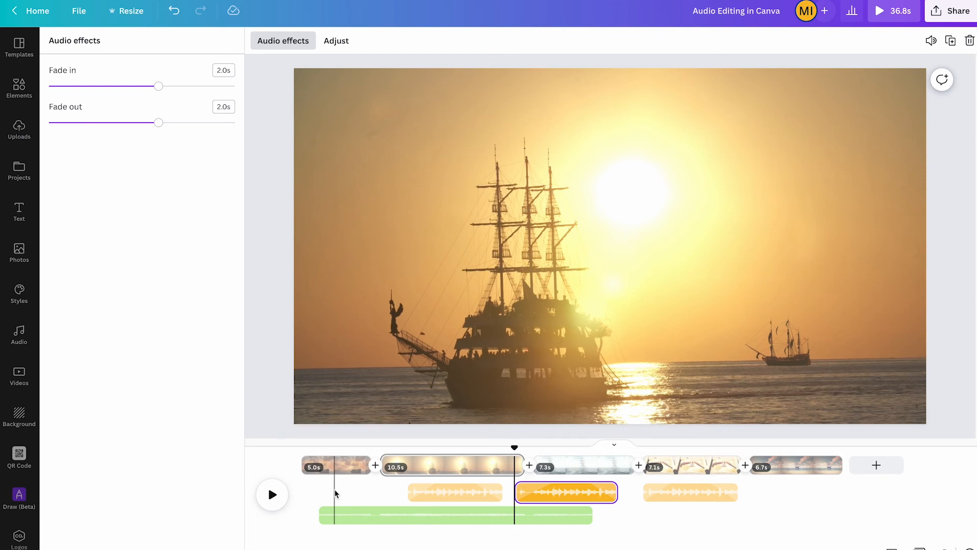
pyautogui.moveTo(367, 502)
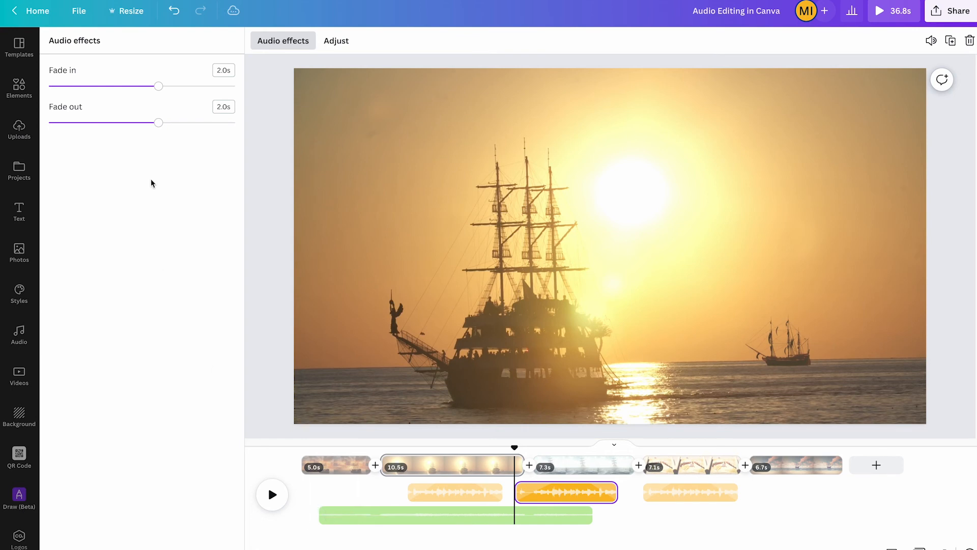
pyautogui.moveTo(324, 16)
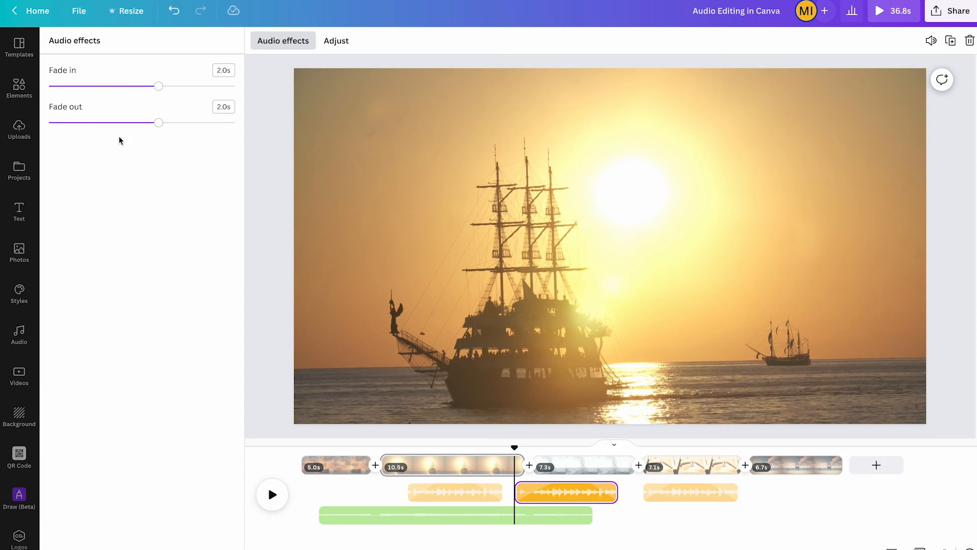
pyautogui.moveTo(154, 175)
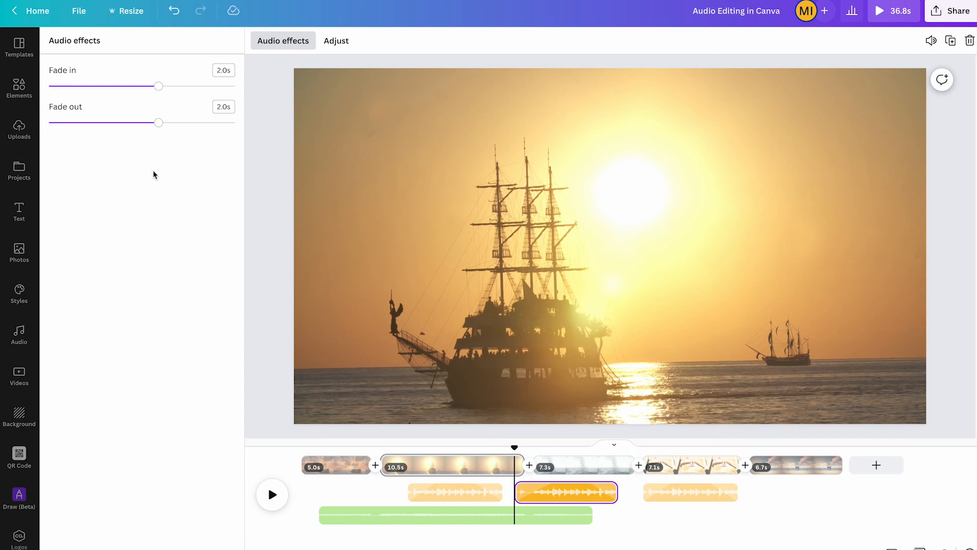
pyautogui.moveTo(202, 295)
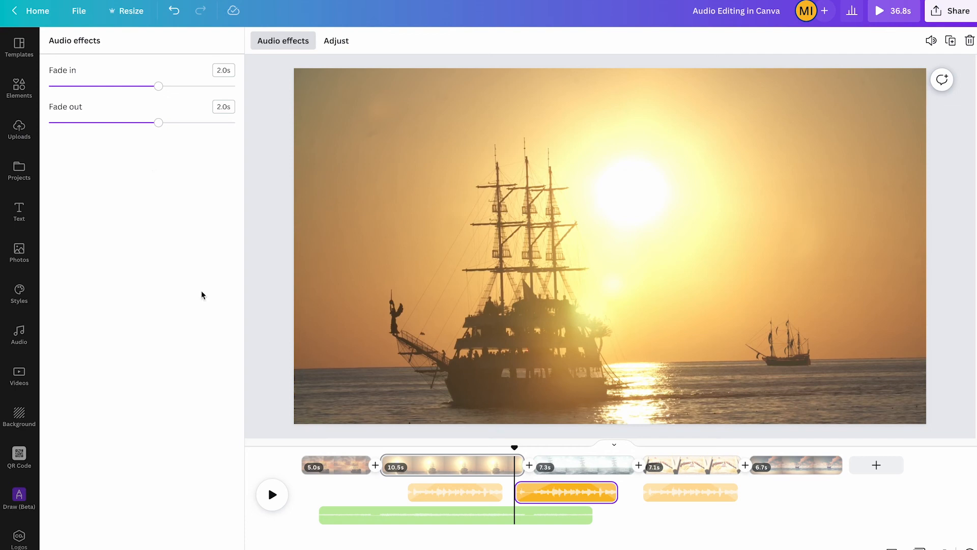
pyautogui.moveTo(210, 329)
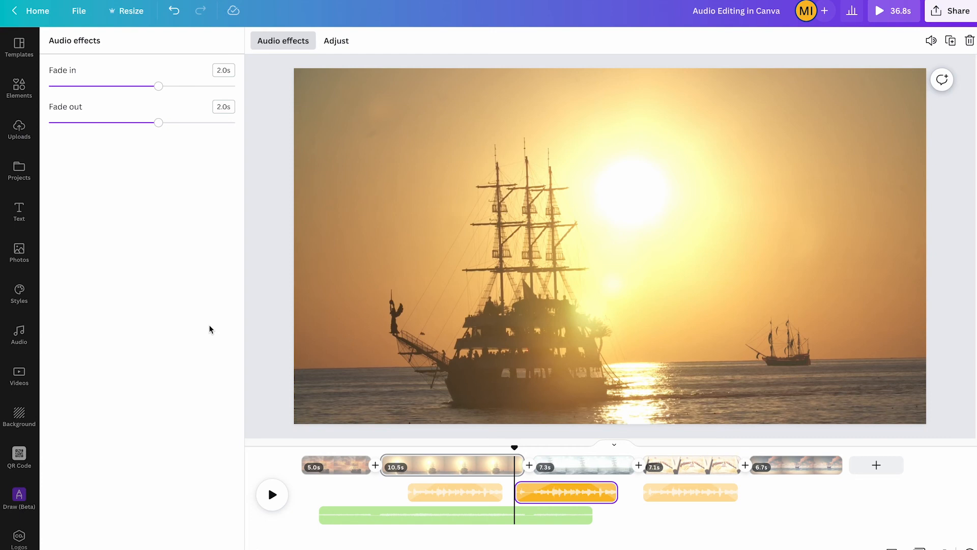
pyautogui.moveTo(246, 347)
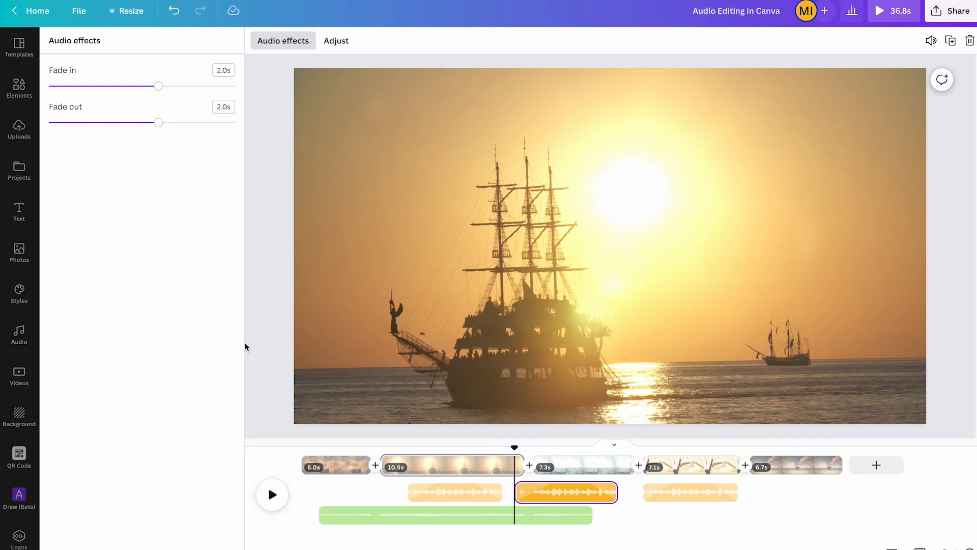
pyautogui.moveTo(267, 341)
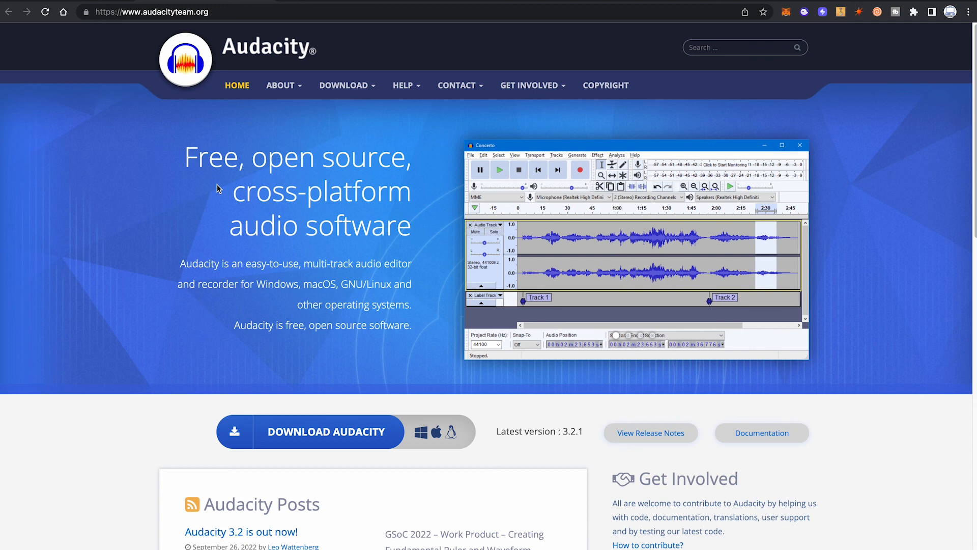
pyautogui.moveTo(187, 89)
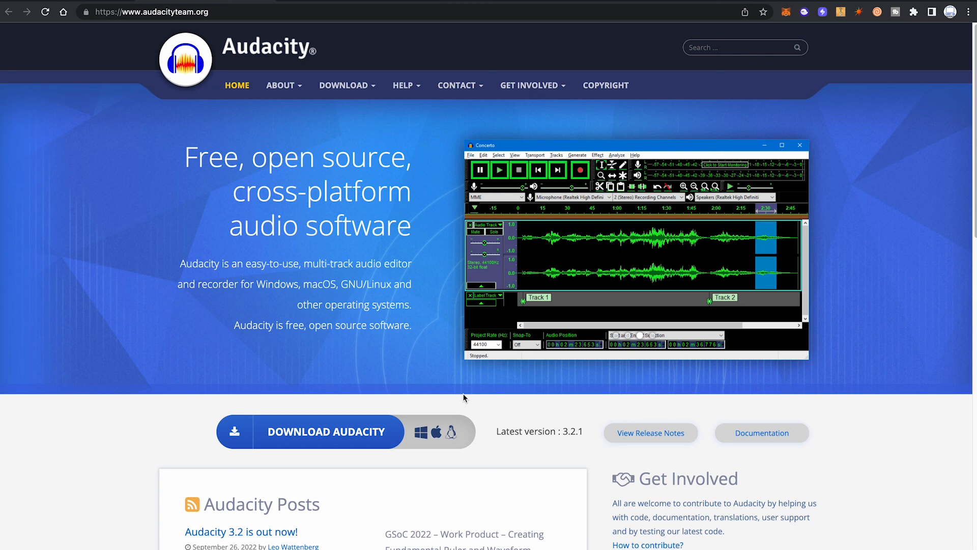
pyautogui.moveTo(419, 229)
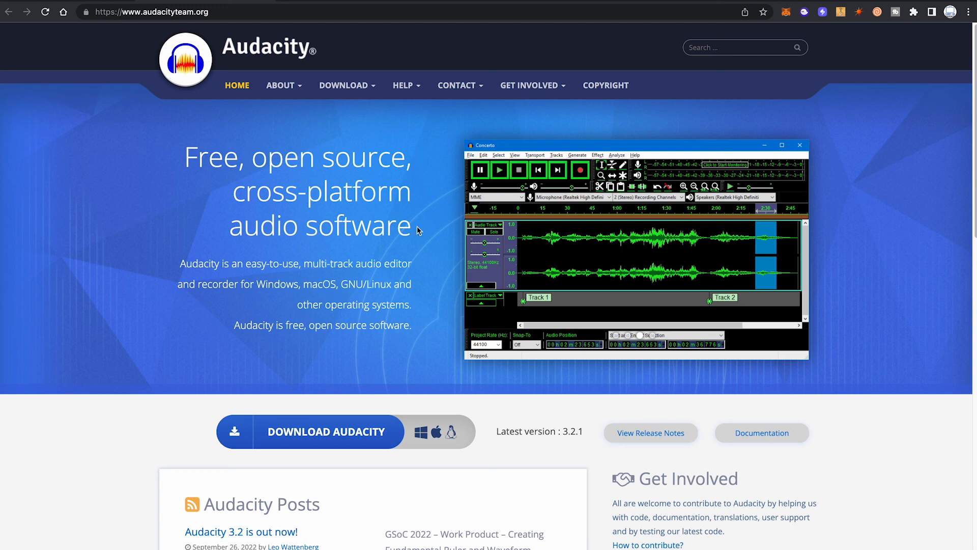